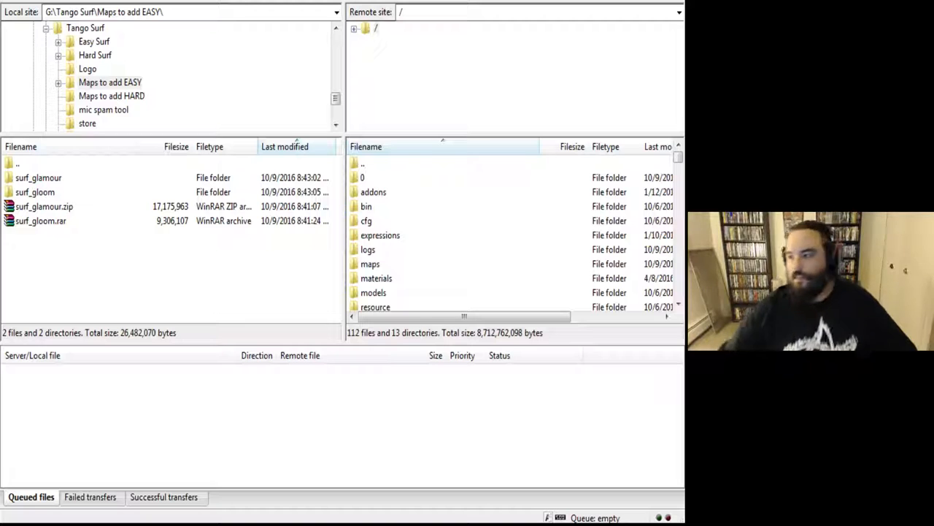
# Look over the server and local folders, then open the local surf_glamour folder.
pyautogui.click(366, 221)
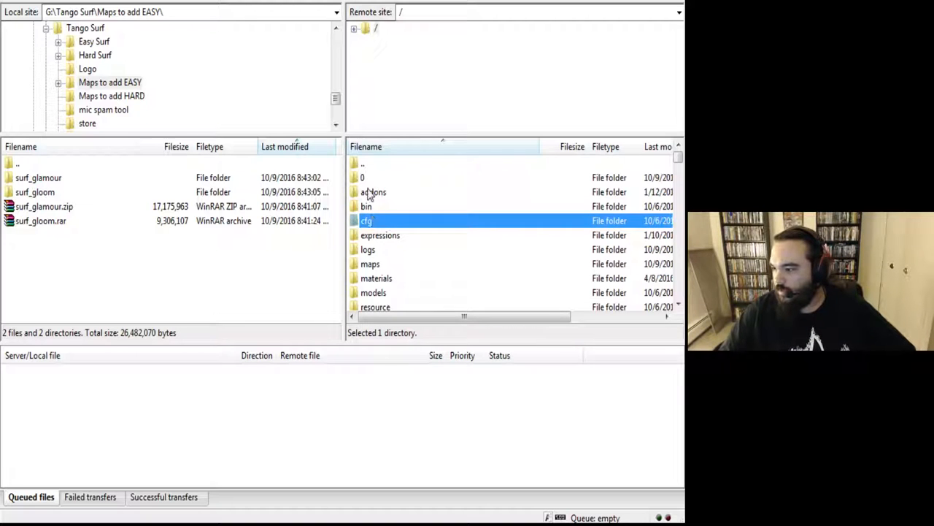
pyautogui.click(363, 177)
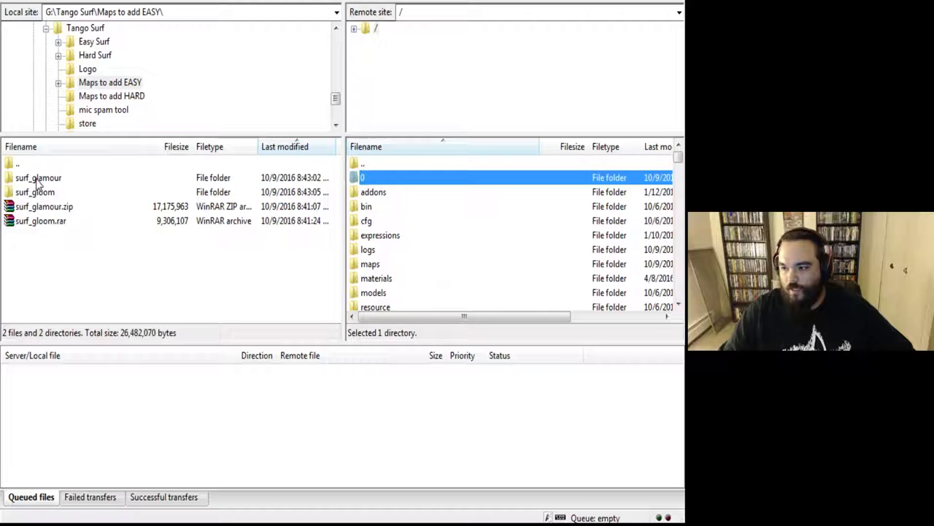
pyautogui.click(35, 192)
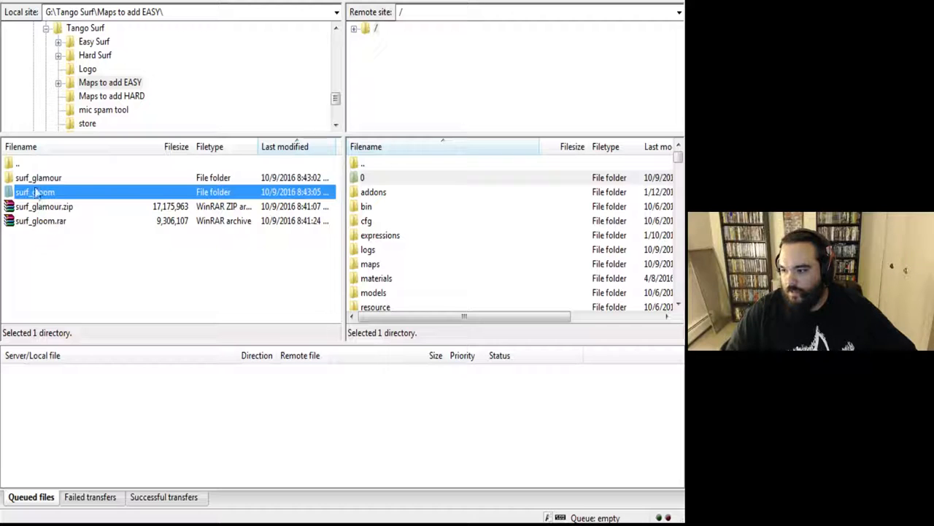
pyautogui.click(38, 178)
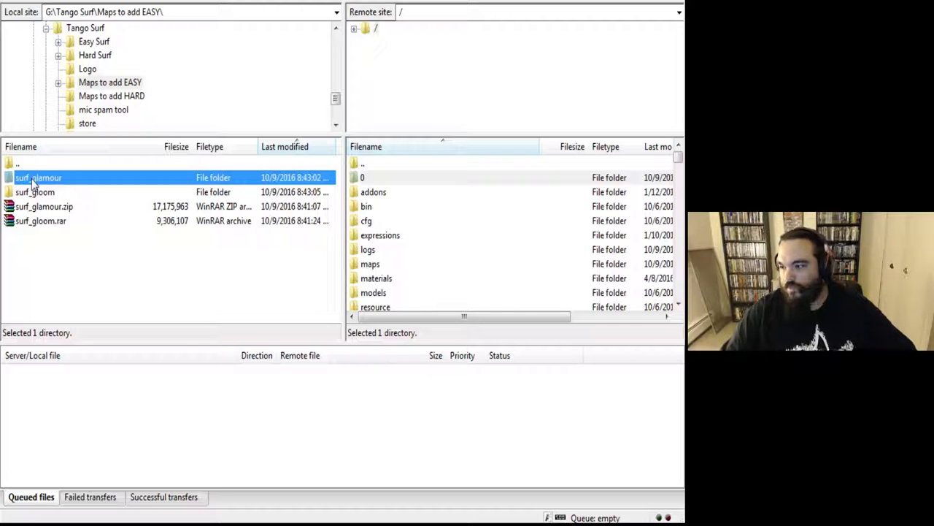
pyautogui.doubleClick(38, 177)
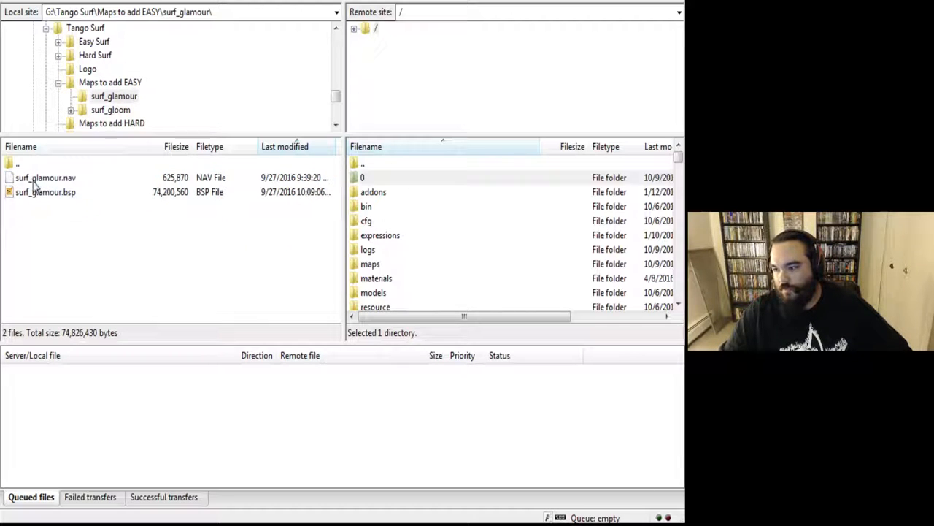
# Check surf_glamour.bsp, then select the server's models and addons folders.
pyautogui.click(45, 192)
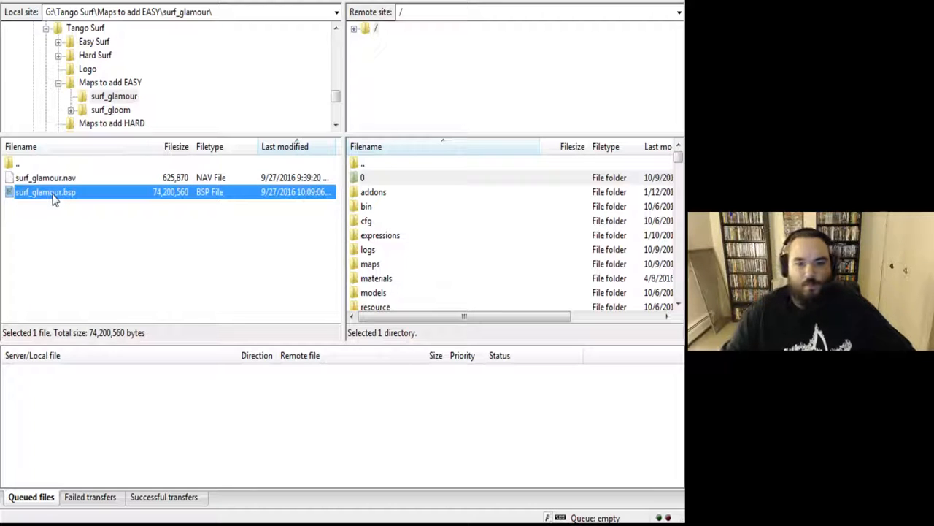
pyautogui.click(45, 178)
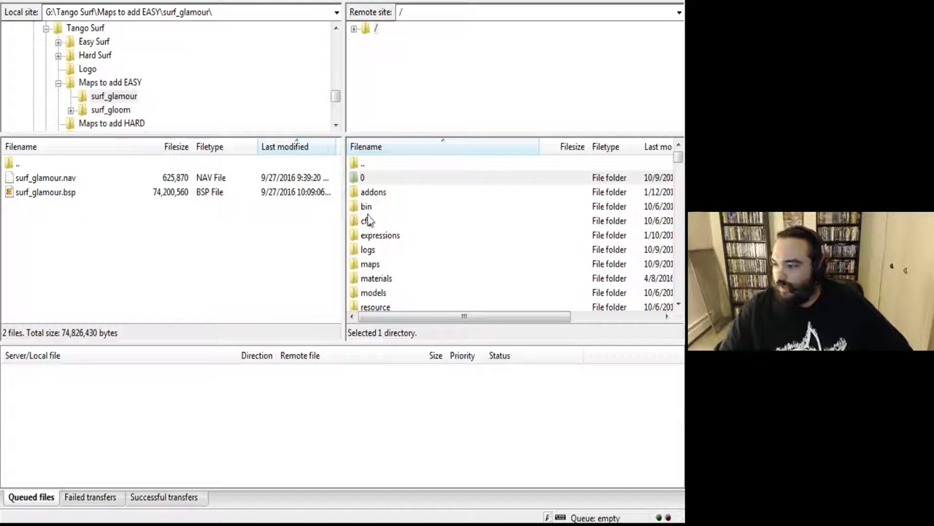
pyautogui.click(376, 278)
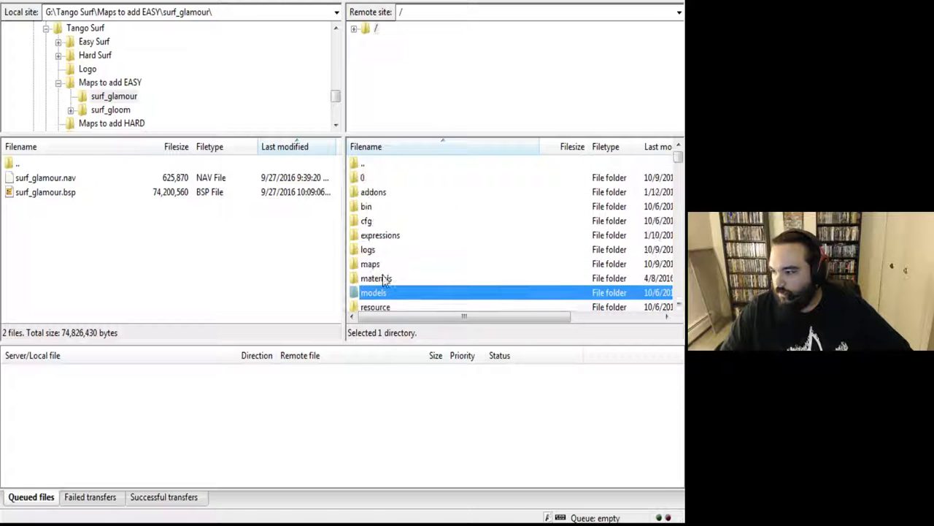
pyautogui.click(373, 191)
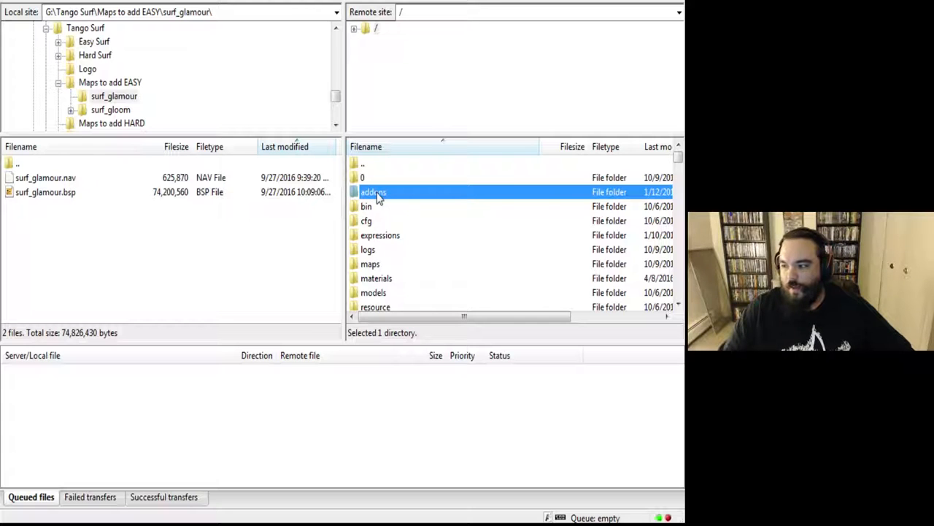
pyautogui.moveTo(390, 235)
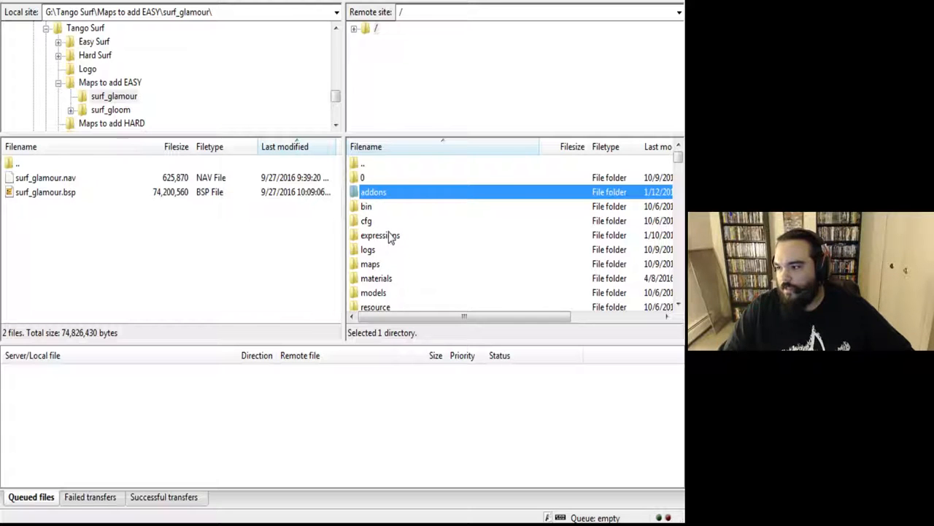
# Open the server's addons folder, browse into stripper, and return to addons.
pyautogui.doubleClick(373, 191)
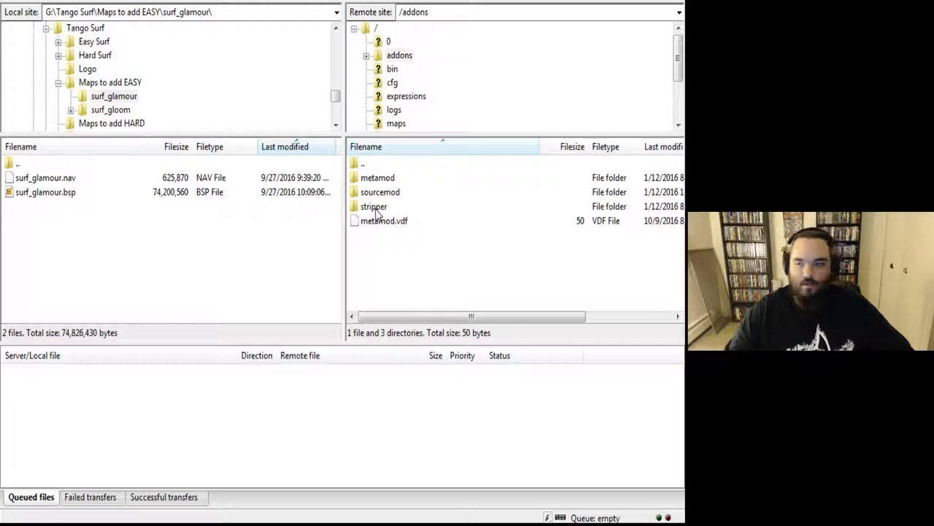
pyautogui.doubleClick(373, 206)
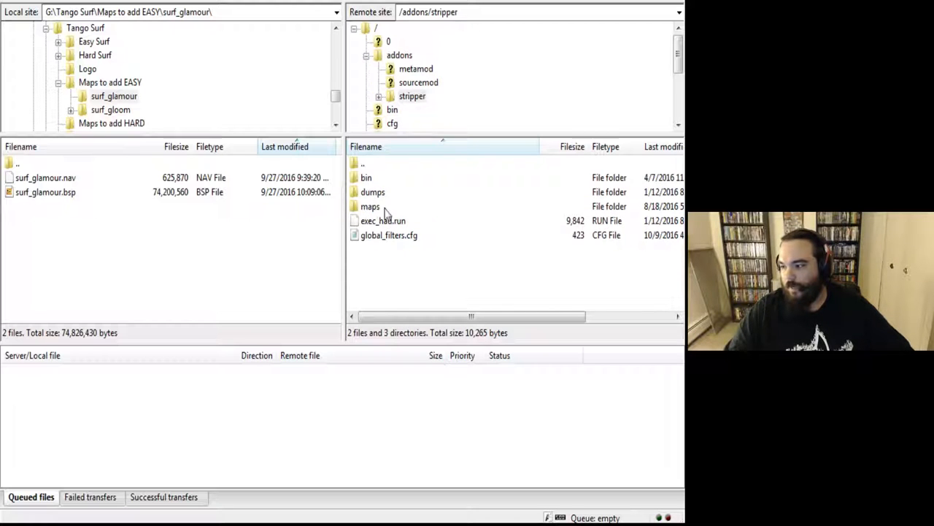
pyautogui.moveTo(389, 240)
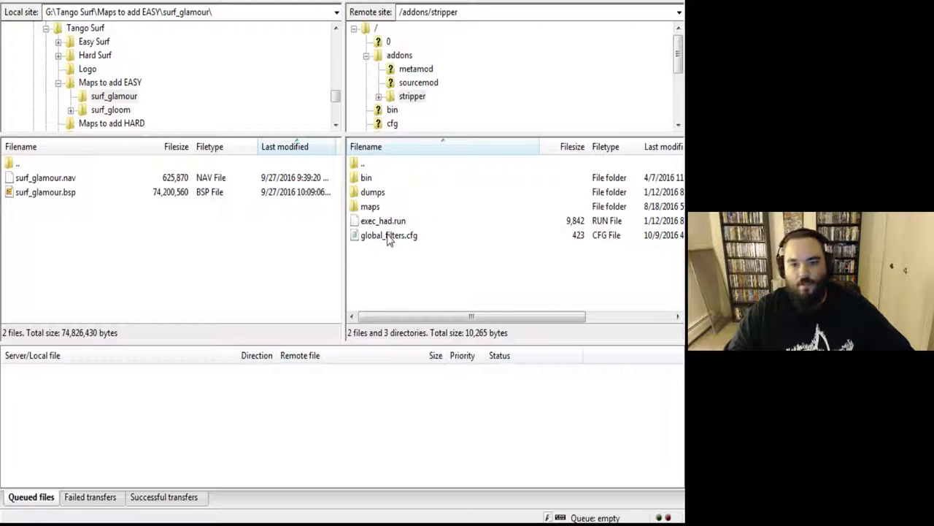
pyautogui.moveTo(357, 189)
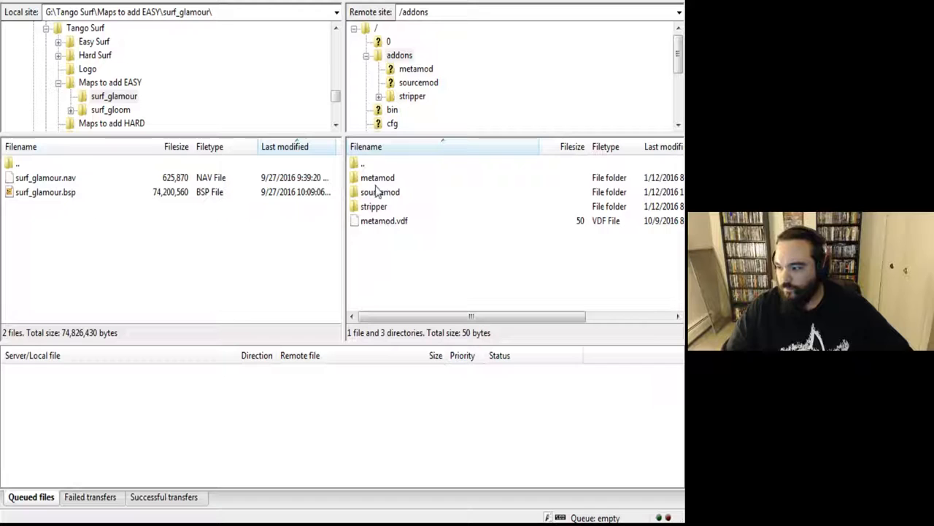
pyautogui.moveTo(387, 194)
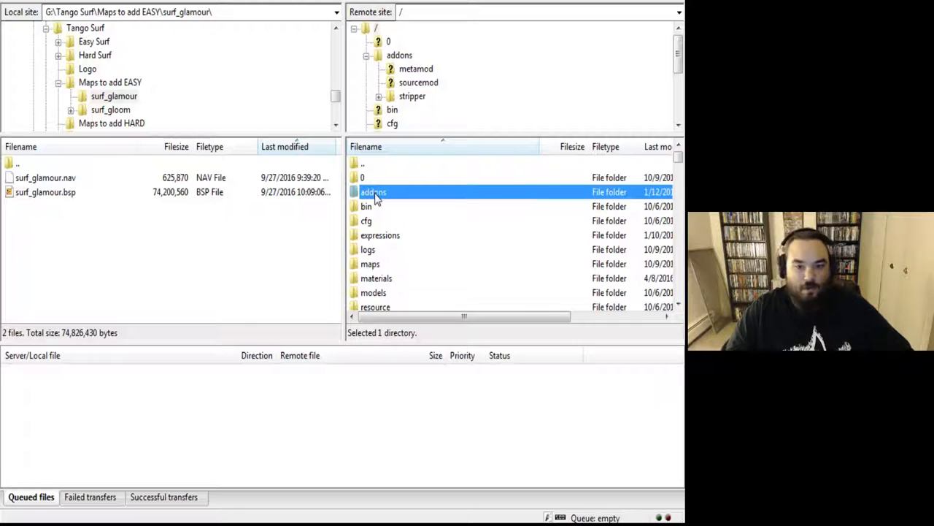
pyautogui.doubleClick(373, 191)
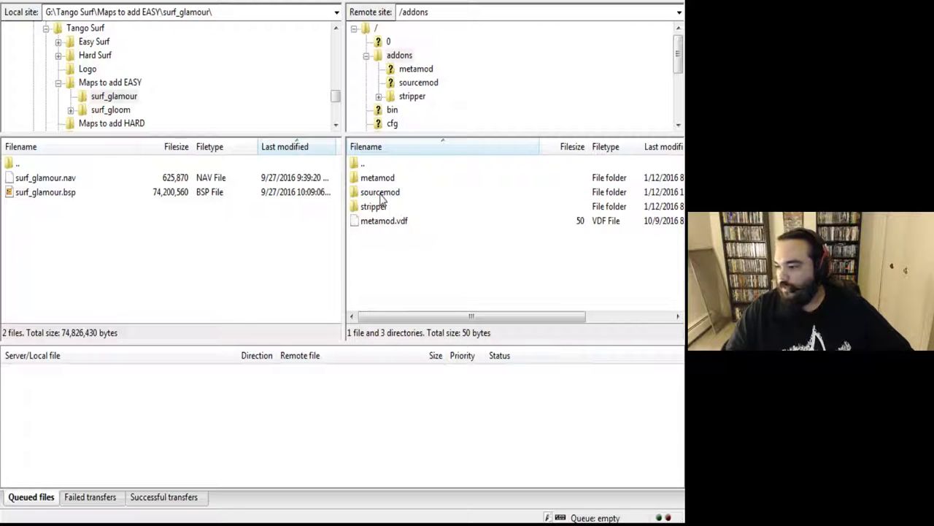
# Open sourcemod inside addons and look over its gamedata and extensions folders.
pyautogui.doubleClick(380, 192)
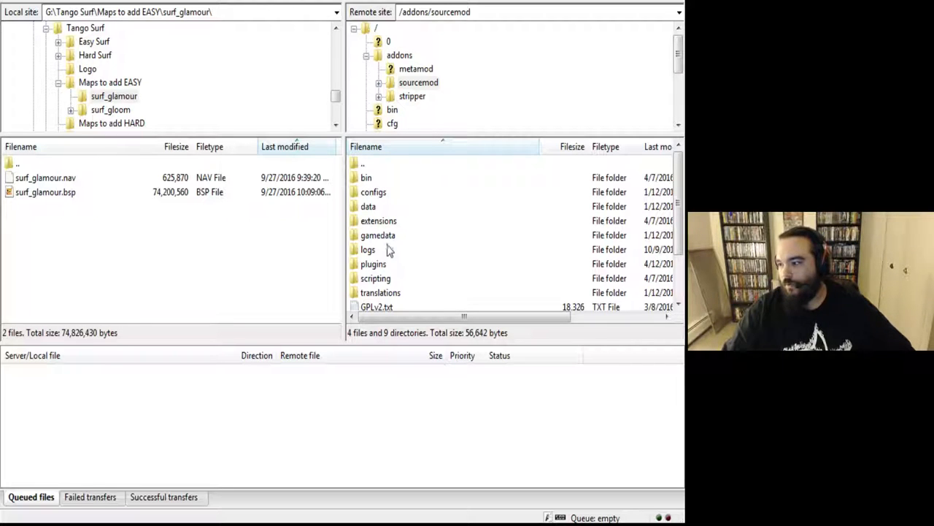
pyautogui.moveTo(427, 257)
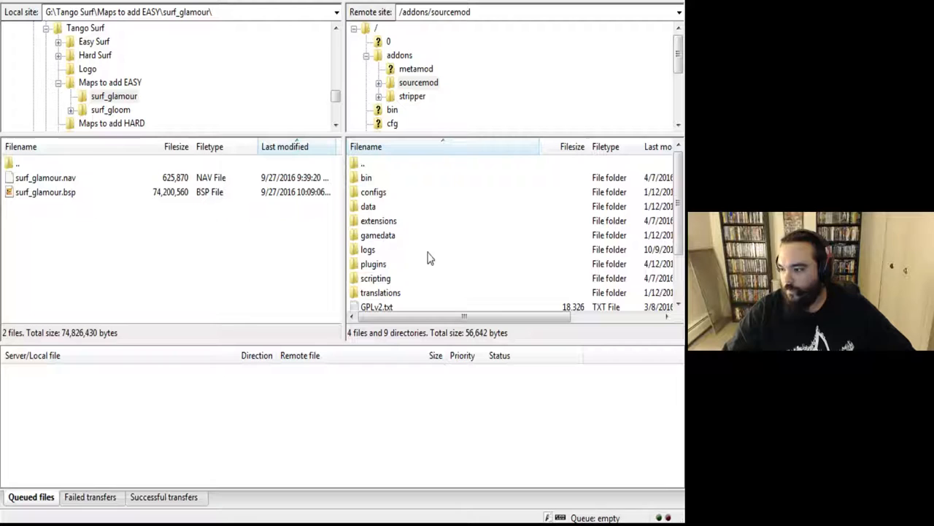
pyautogui.moveTo(376, 247)
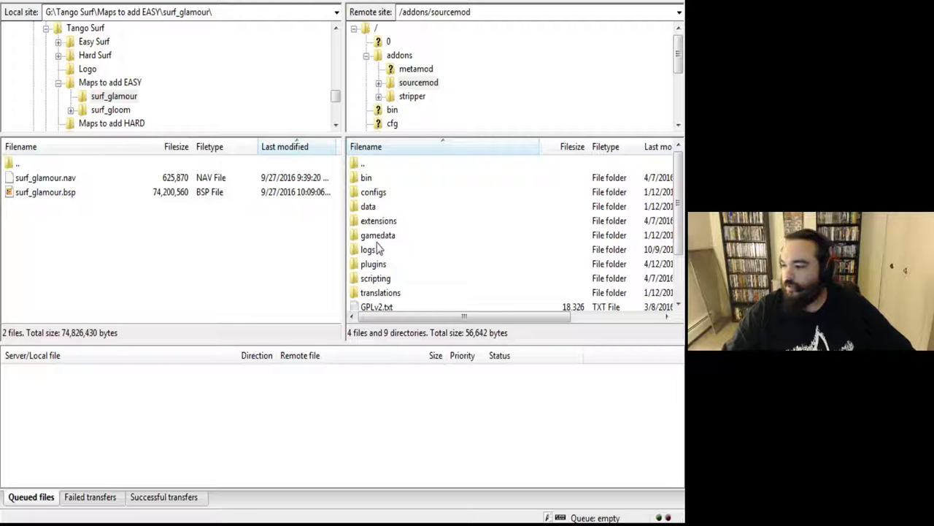
pyautogui.click(378, 234)
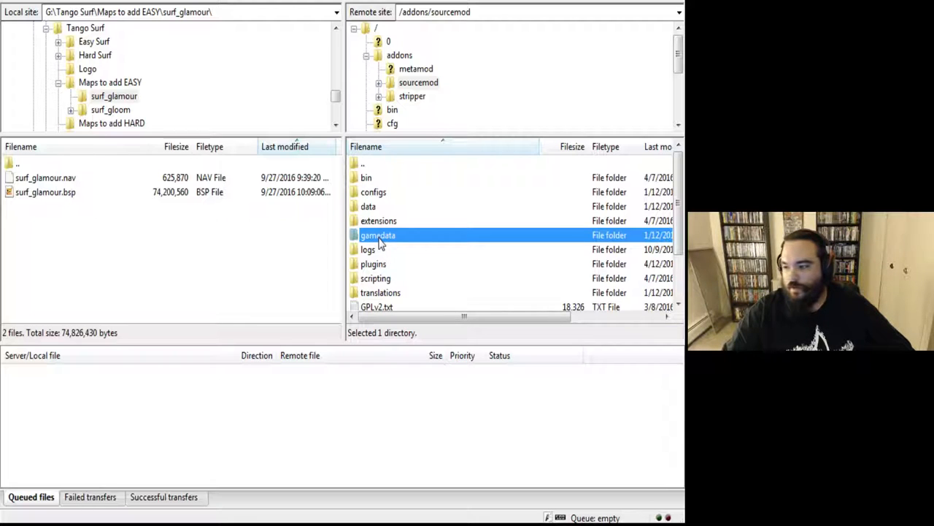
pyautogui.click(378, 220)
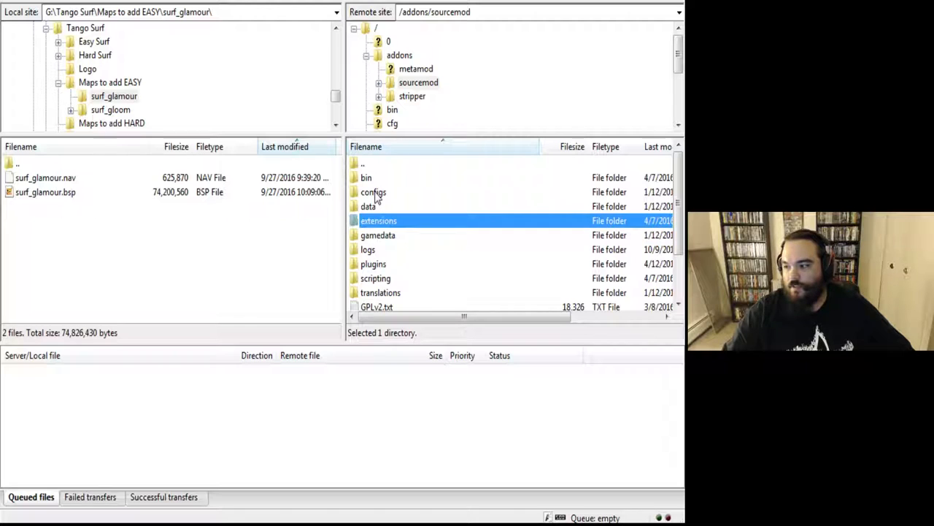
pyautogui.click(365, 177)
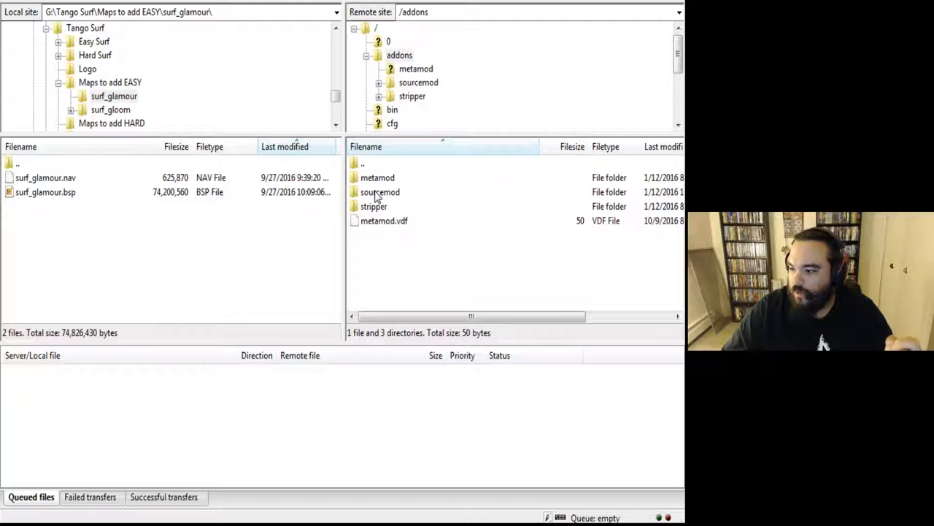
pyautogui.doubleClick(379, 192)
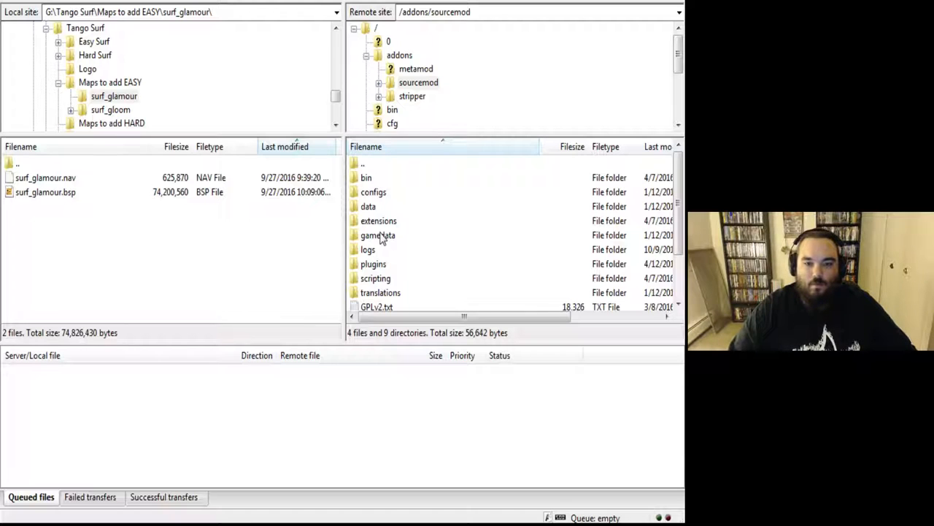
pyautogui.moveTo(267, 263)
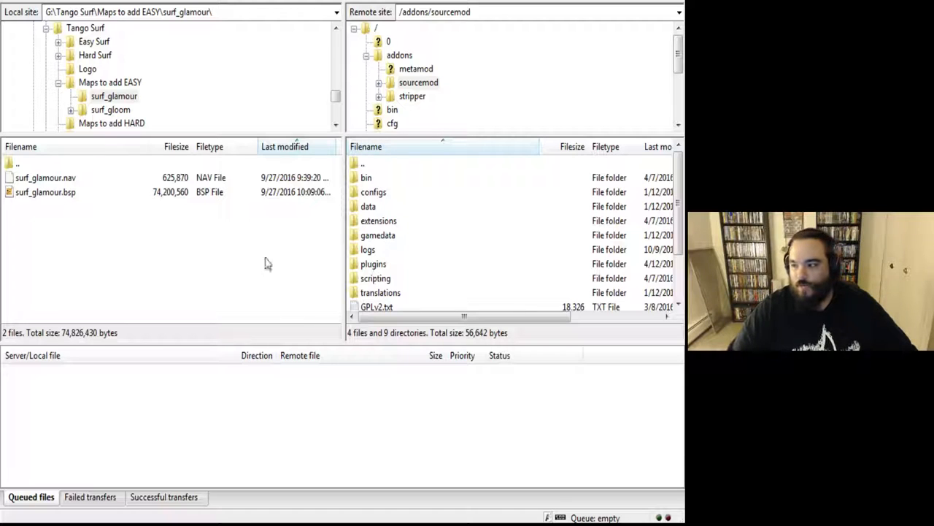
pyautogui.moveTo(62, 263)
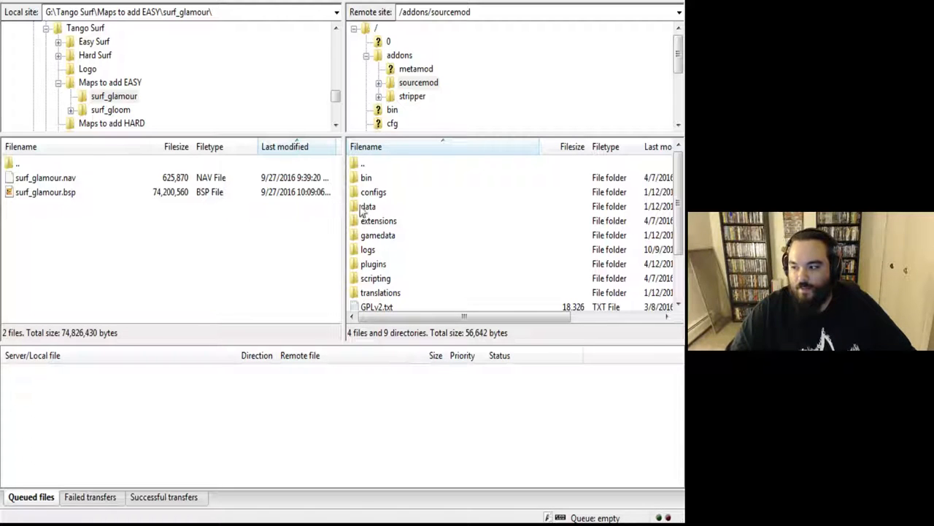
pyautogui.moveTo(391, 238)
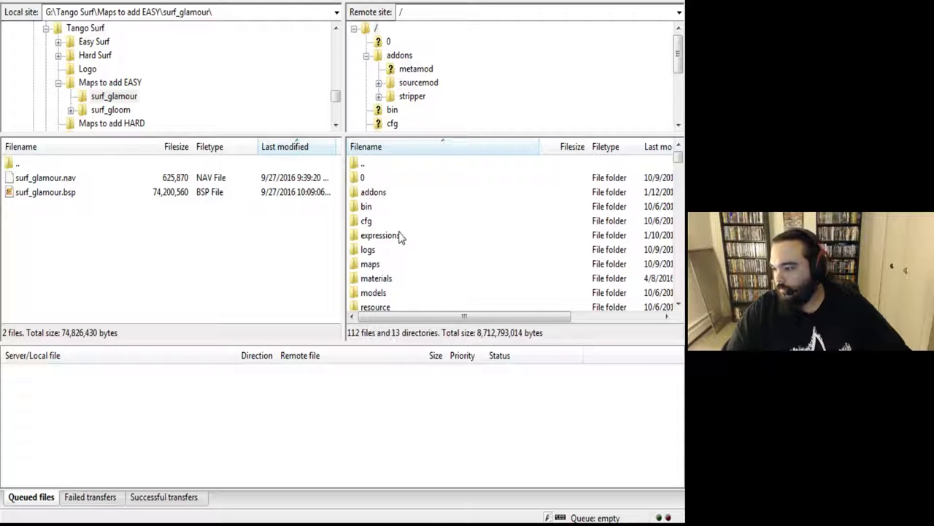
# Open the server's maps folder and scroll through its 253 map files.
pyautogui.click(370, 263)
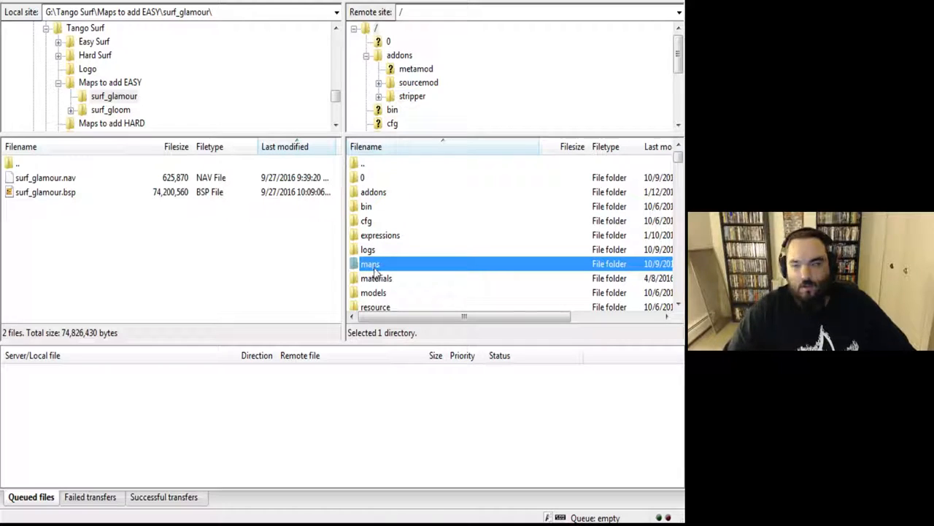
pyautogui.moveTo(406, 277)
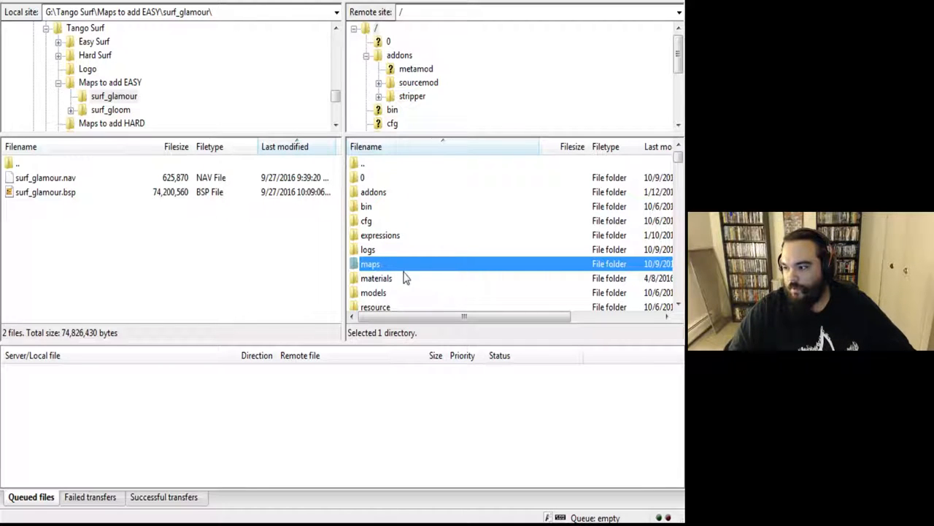
pyautogui.doubleClick(370, 263)
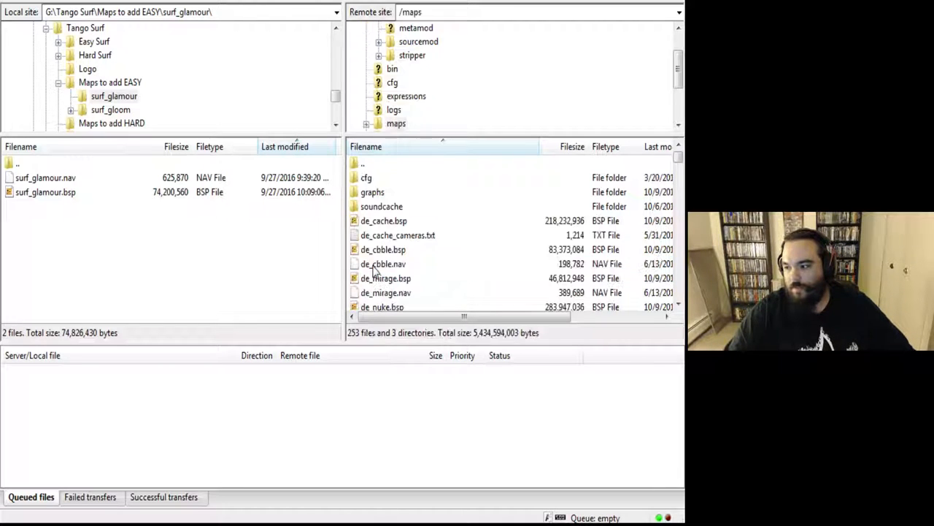
pyautogui.scroll(-3)
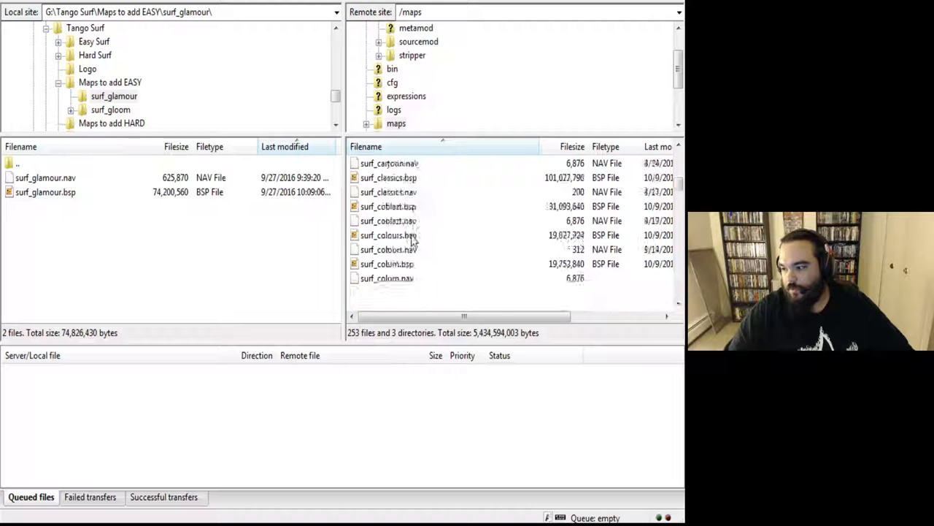
pyautogui.scroll(-3)
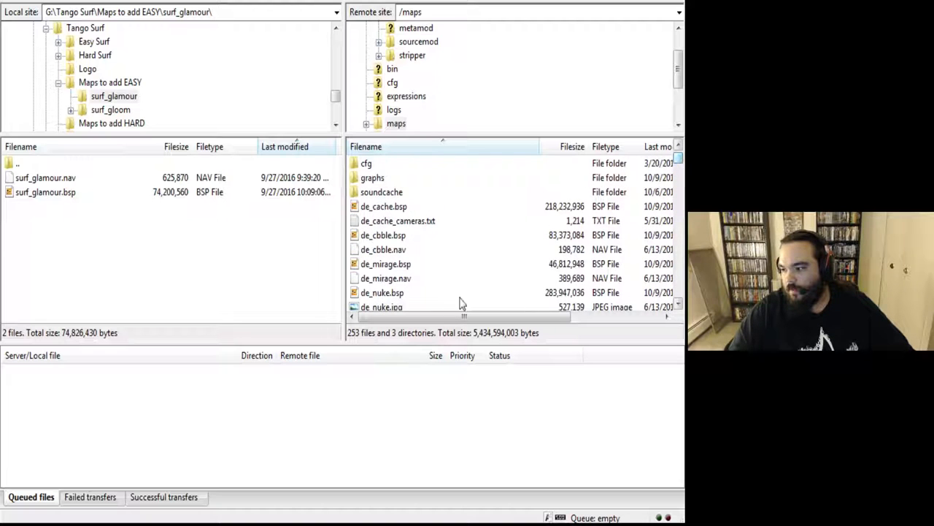
pyautogui.scroll(-3)
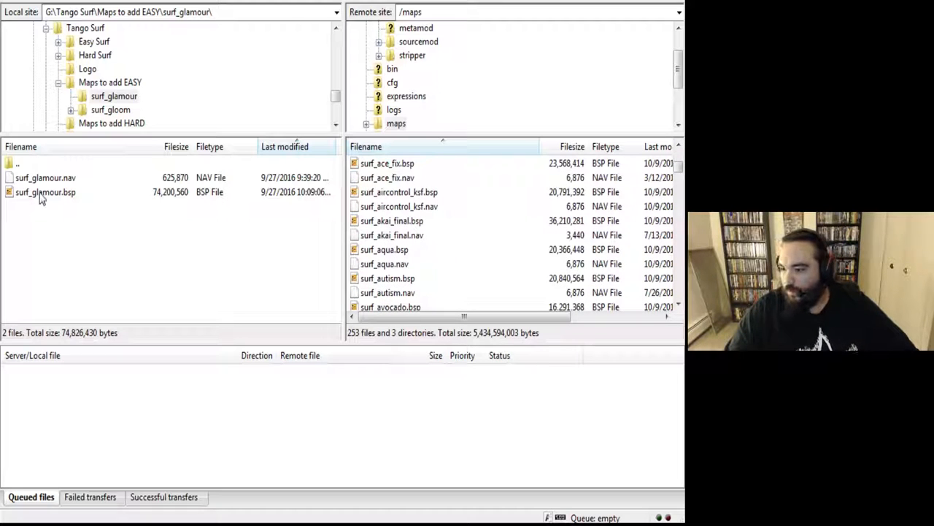
# Select the local surf_glamour.bsp file for upload to the server's maps folder.
pyautogui.click(45, 178)
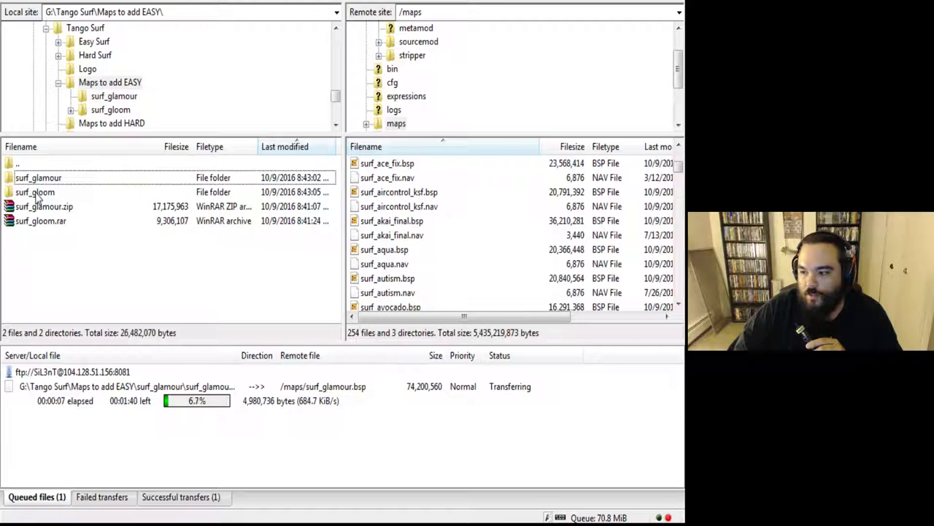
# Open the local surf_gloom > surf Gloom > maps folder and select surf_gloom_v1a.bsp.
pyautogui.doubleClick(35, 191)
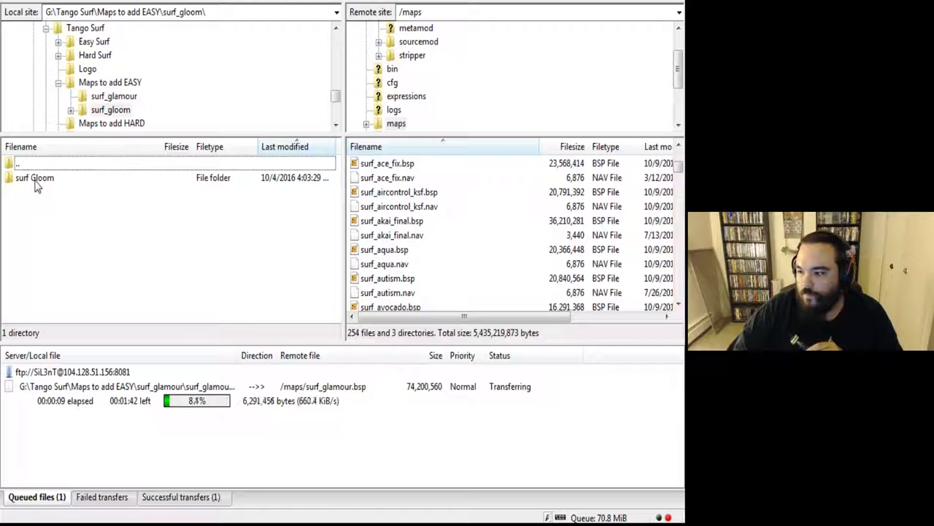
pyautogui.doubleClick(34, 177)
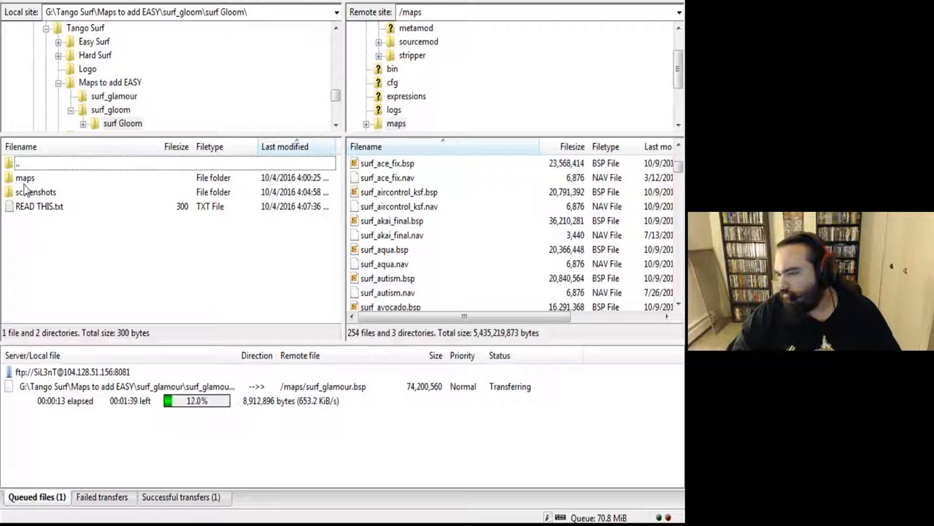
pyautogui.doubleClick(25, 177)
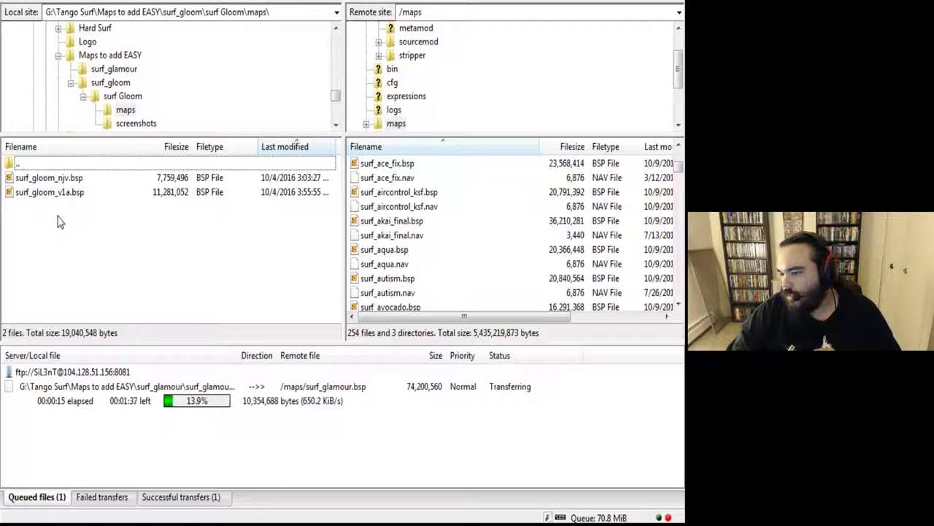
pyautogui.click(49, 191)
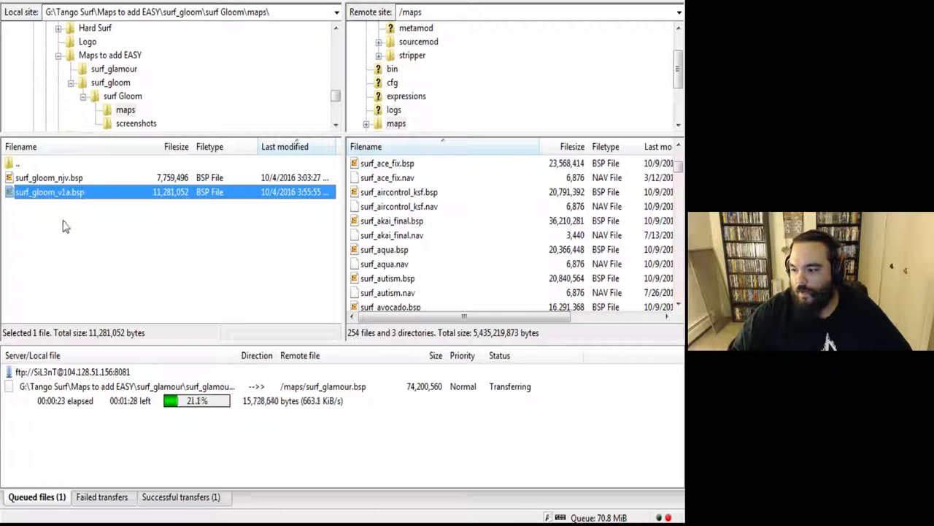
pyautogui.click(49, 178)
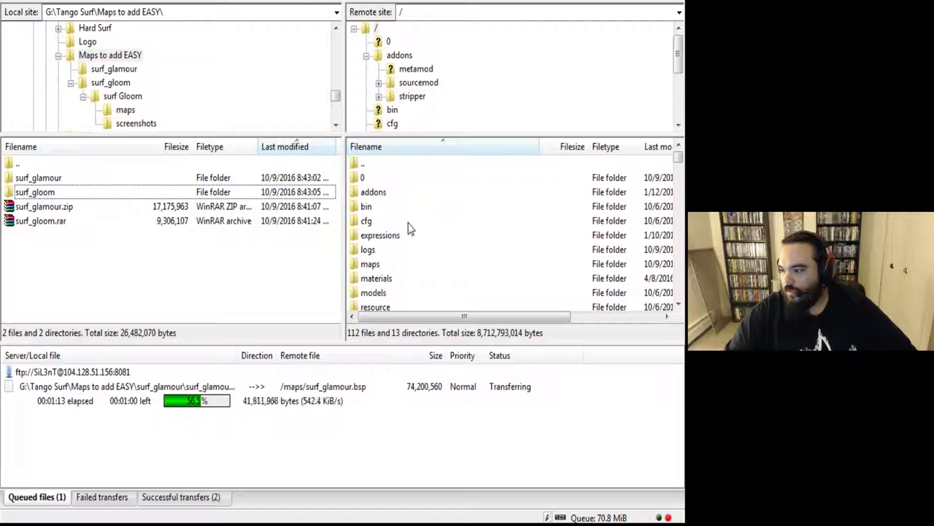
# Open and scroll the server's cfg folder, then return to the server root.
pyautogui.click(366, 221)
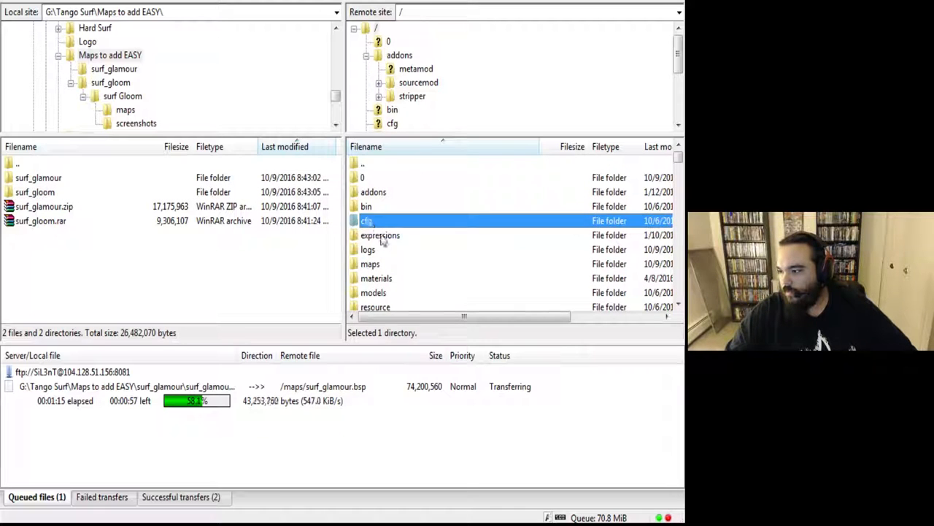
pyautogui.doubleClick(368, 221)
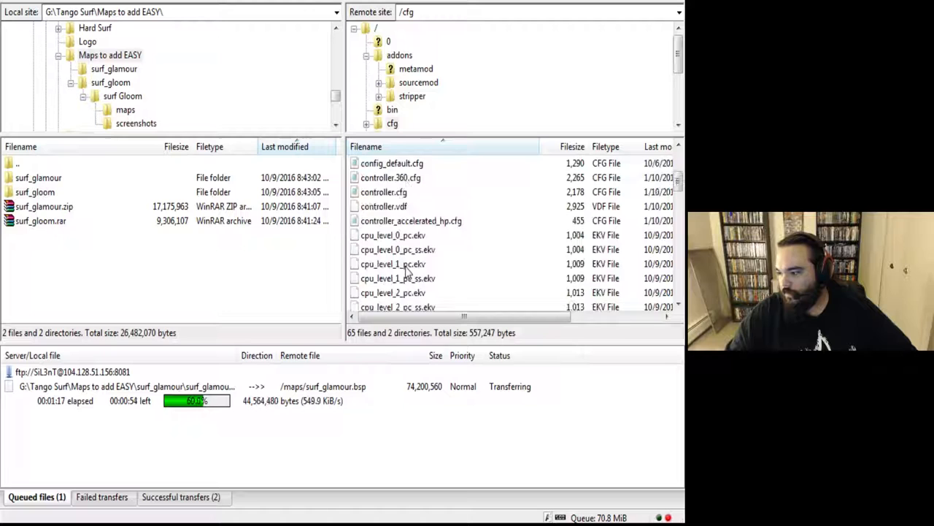
pyautogui.scroll(-3)
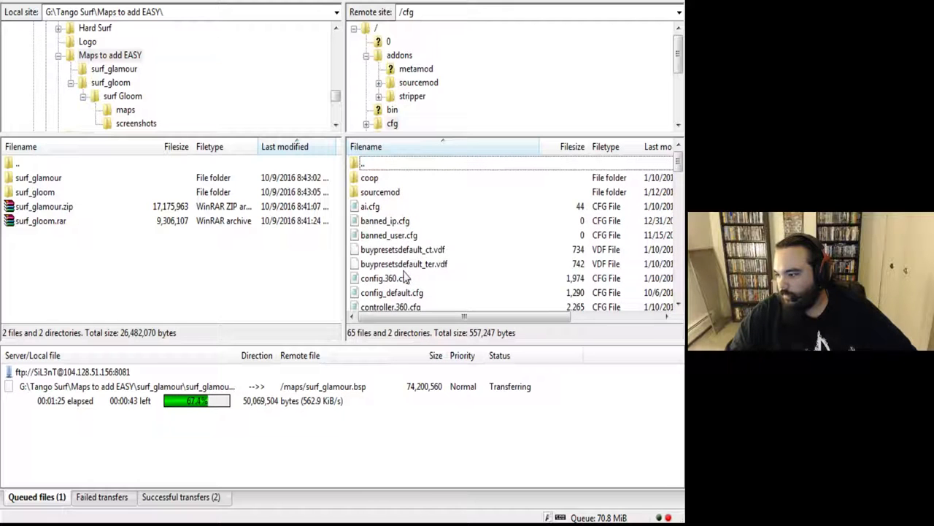
pyautogui.doubleClick(380, 191)
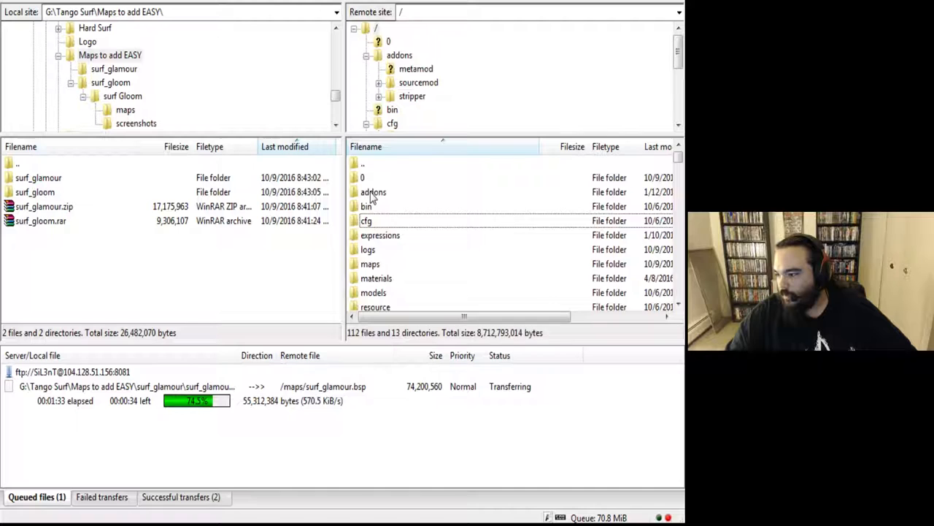
# Browse the SourceMod configs folder, return to root, and select maplist.txt.
pyautogui.doubleClick(419, 82)
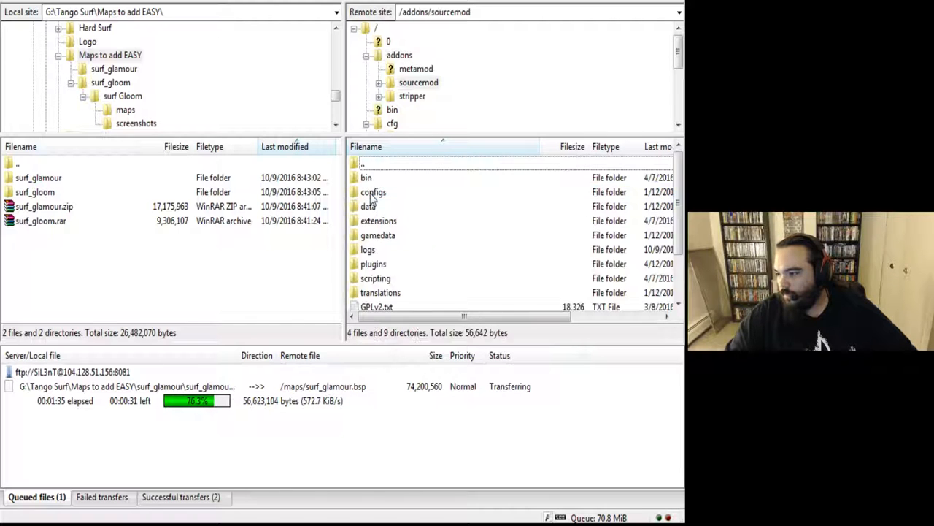
pyautogui.click(372, 192)
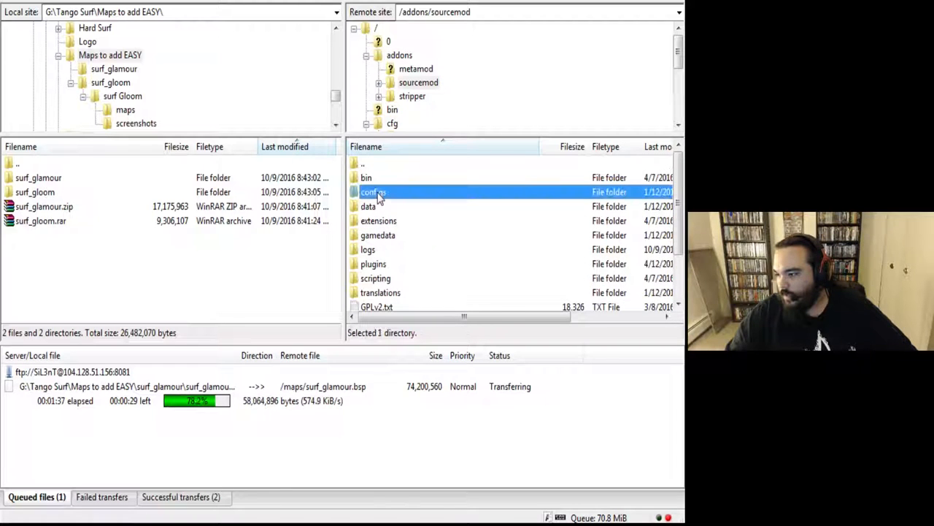
pyautogui.doubleClick(373, 191)
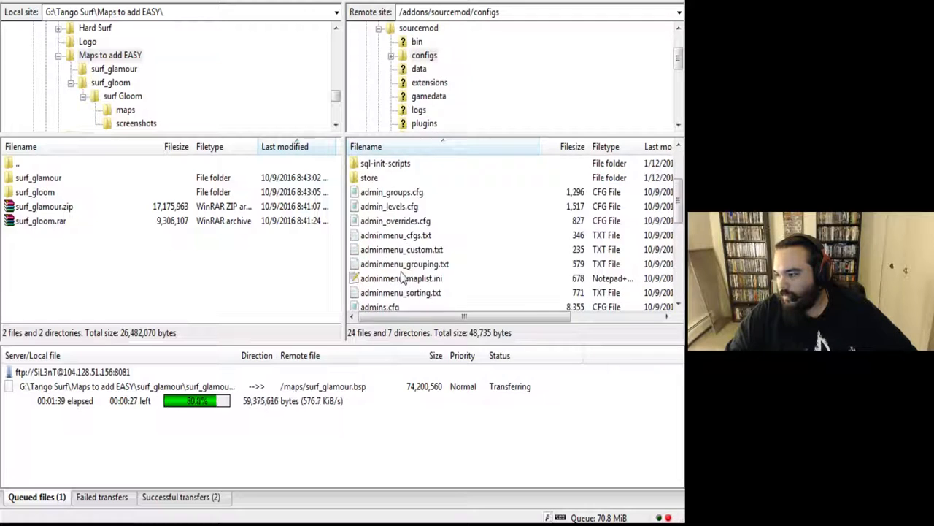
pyautogui.scroll(-3)
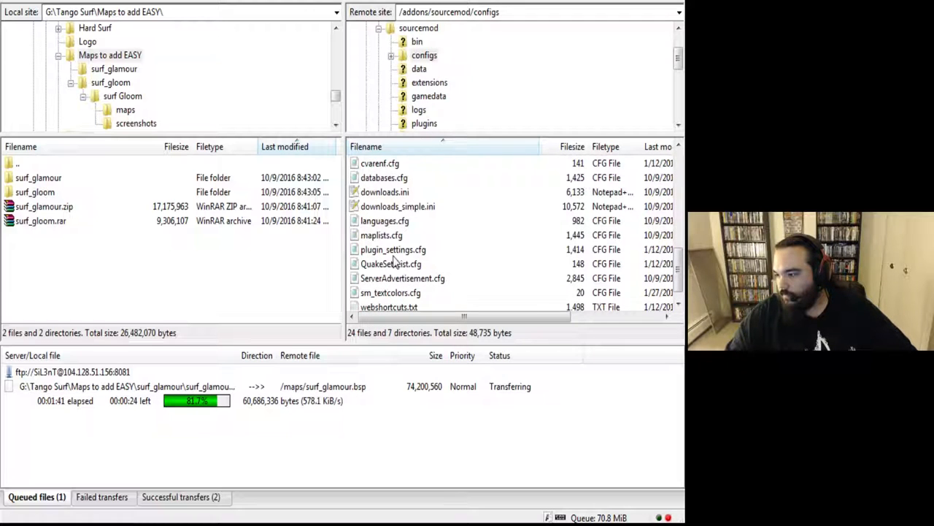
pyautogui.click(381, 234)
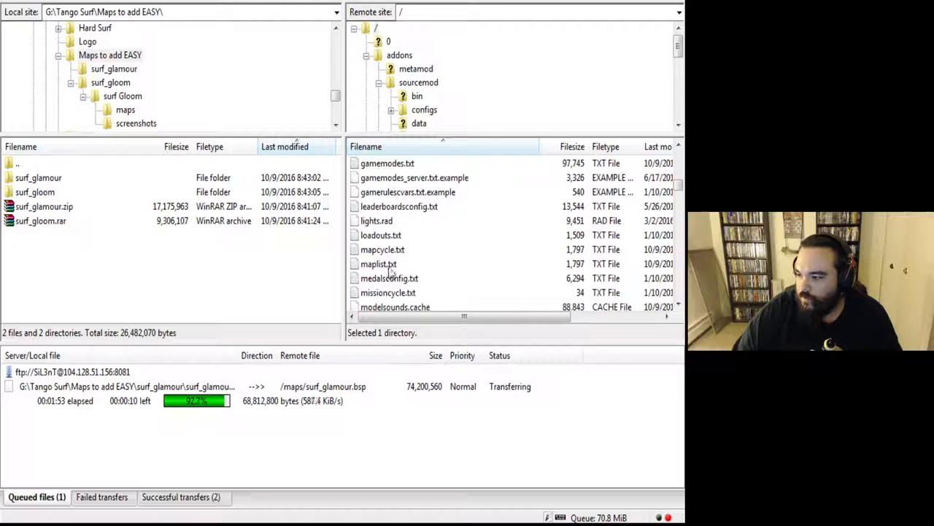
pyautogui.click(378, 263)
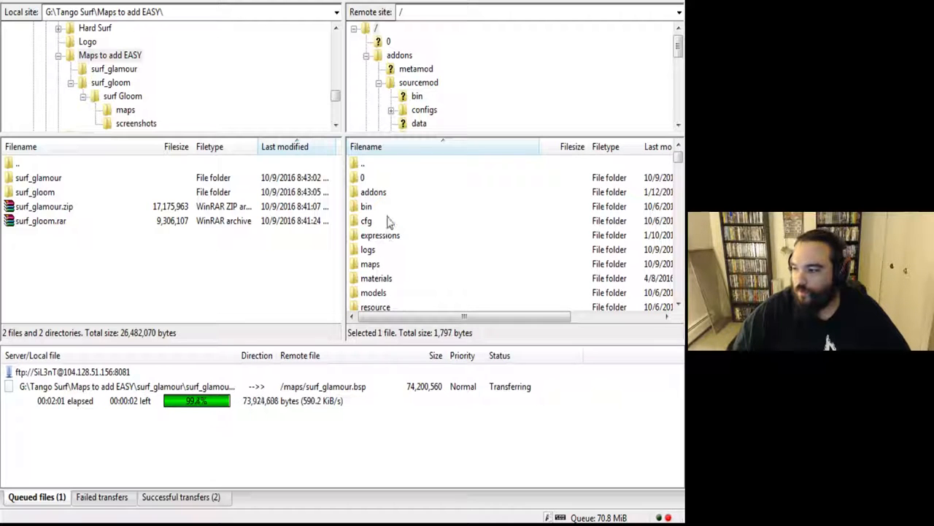
# Scroll the server root and right-click mapcycle.txt for its file actions.
pyautogui.click(362, 177)
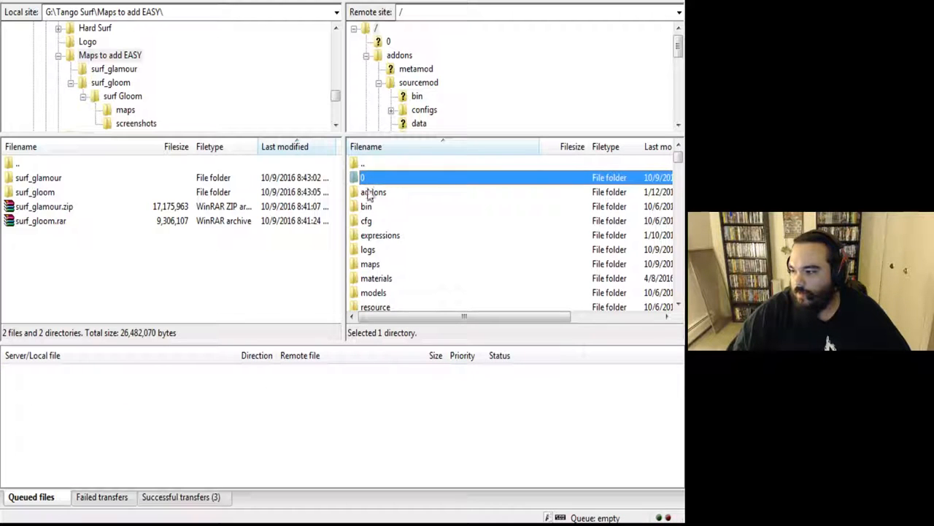
pyautogui.scroll(-3)
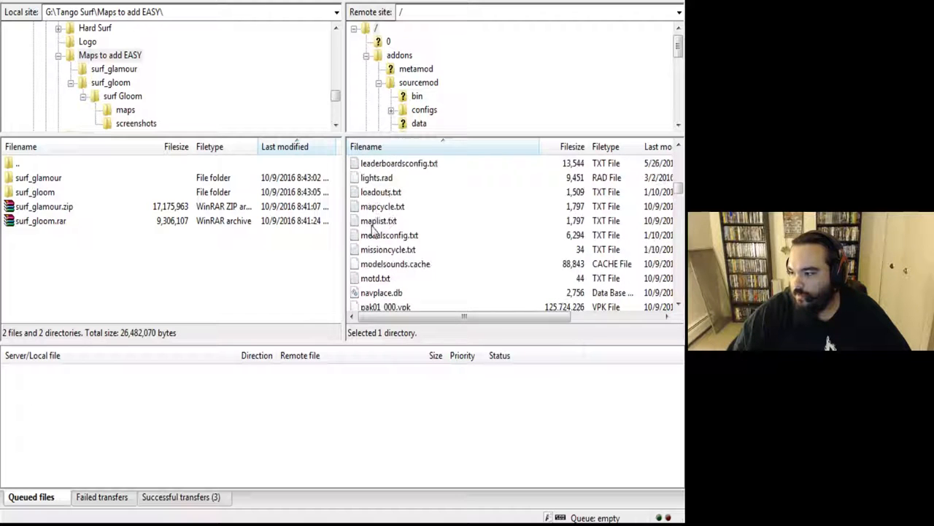
pyautogui.click(382, 206)
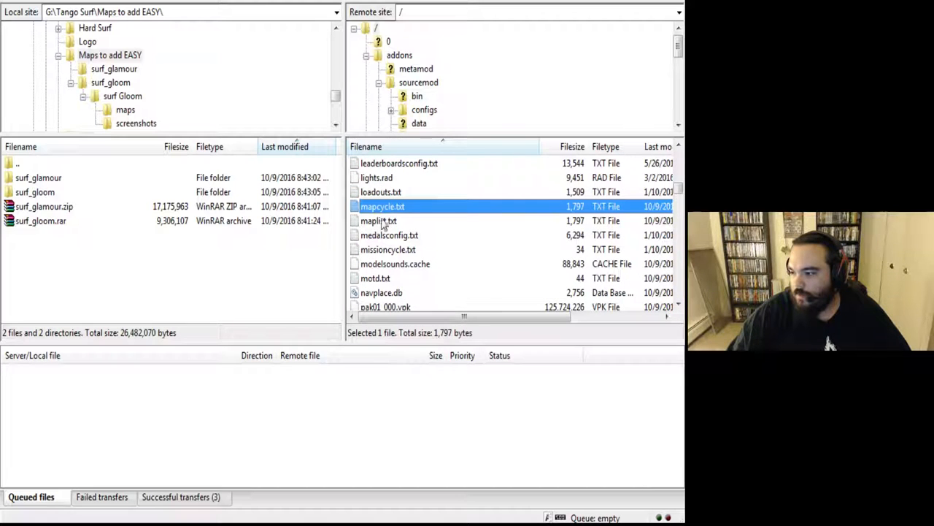
pyautogui.click(378, 220)
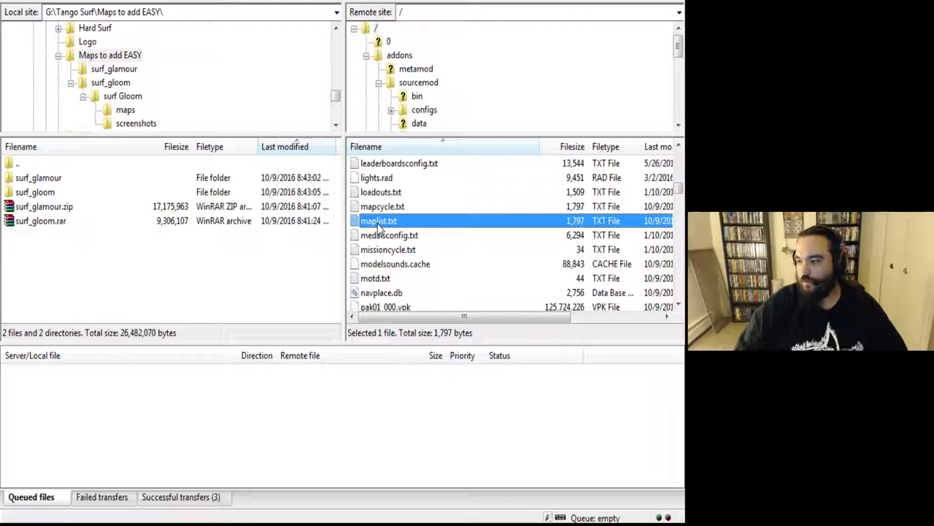
pyautogui.click(383, 206)
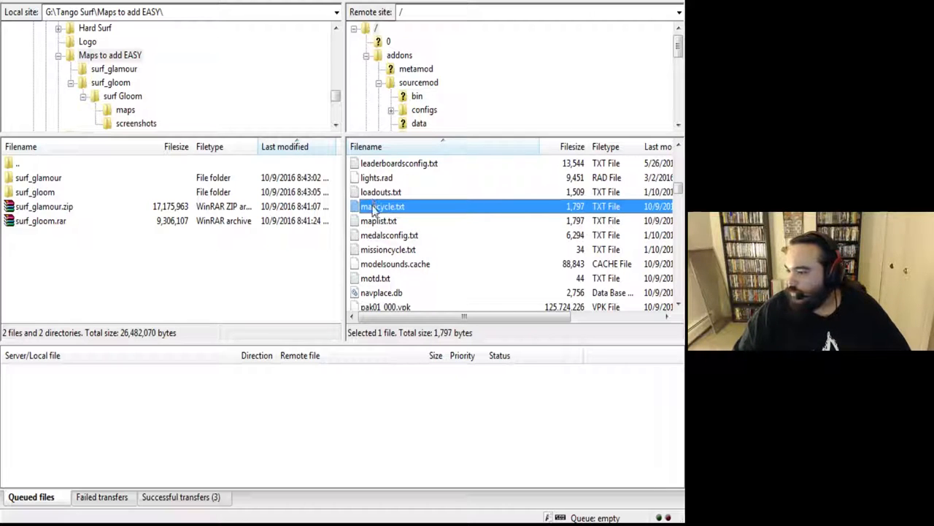
pyautogui.rightClick(382, 206)
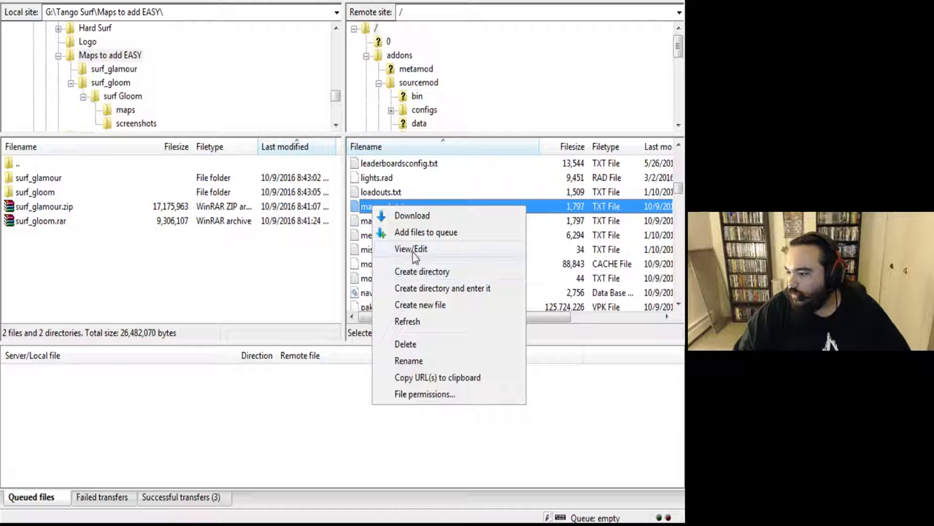
pyautogui.click(411, 248)
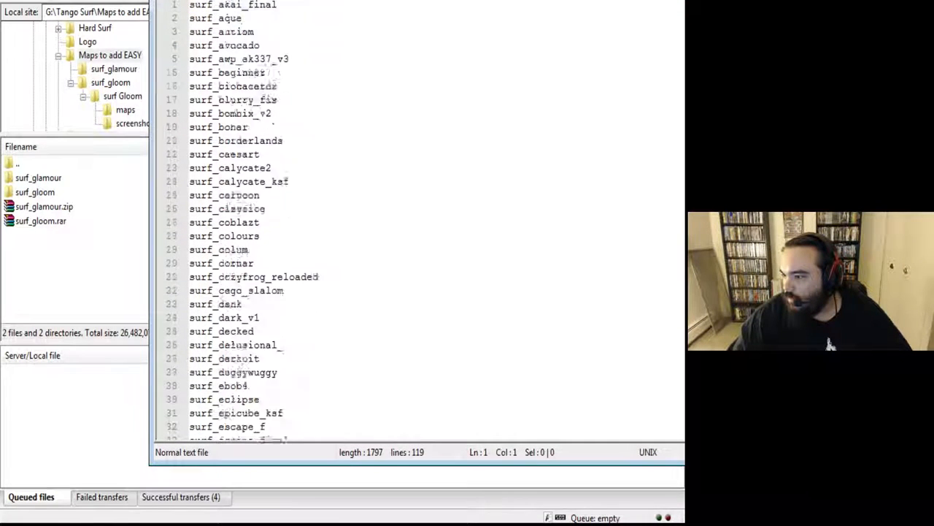
pyautogui.scroll(-3)
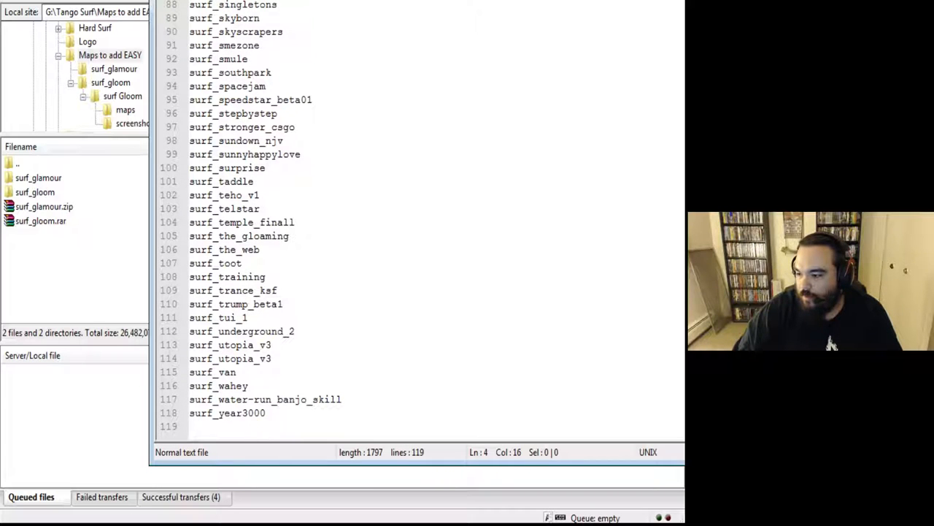
pyautogui.click(265, 412)
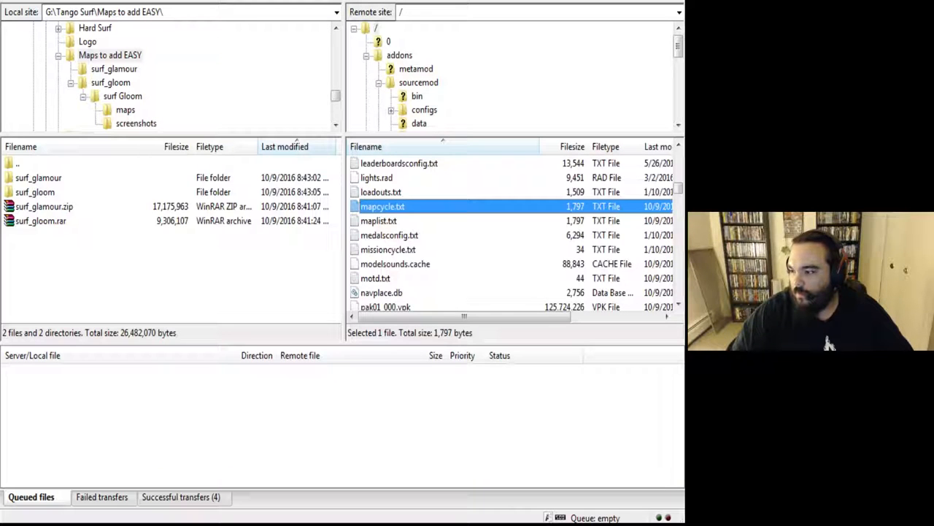
pyautogui.click(378, 221)
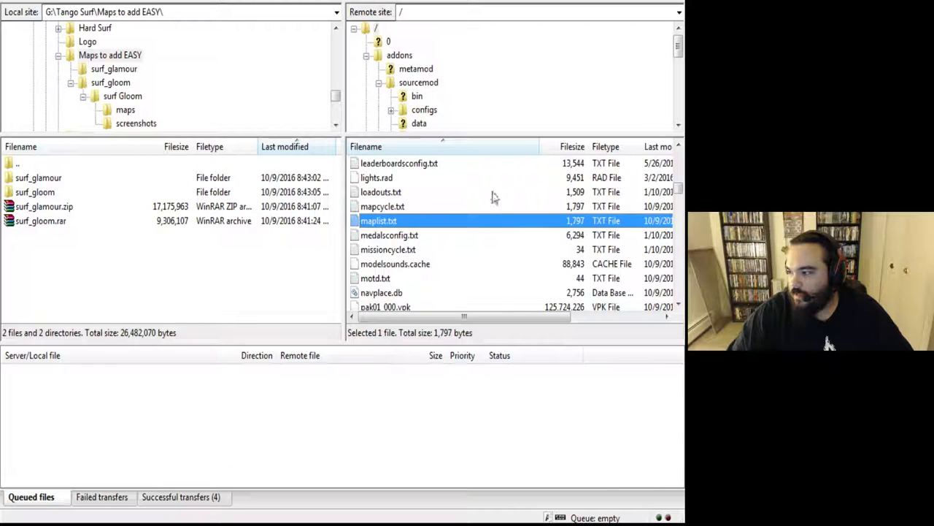
pyautogui.doubleClick(378, 220)
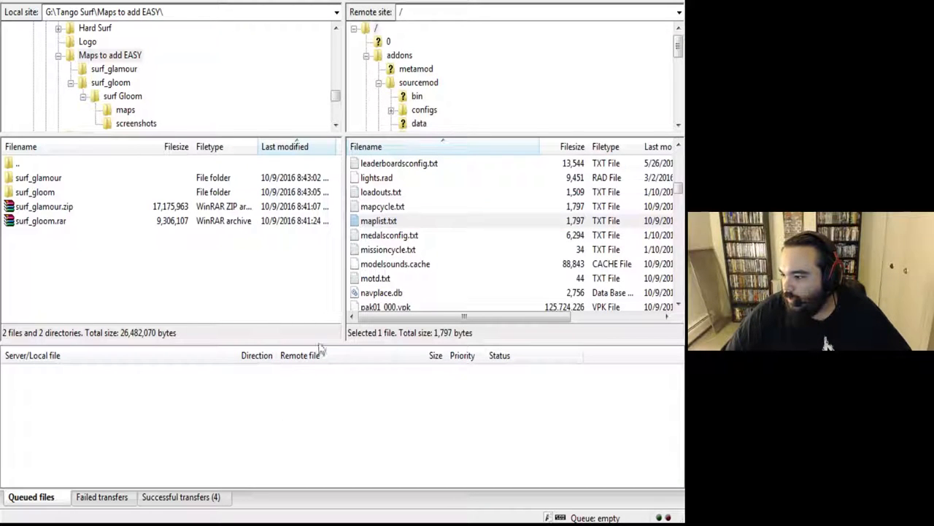
pyautogui.click(378, 221)
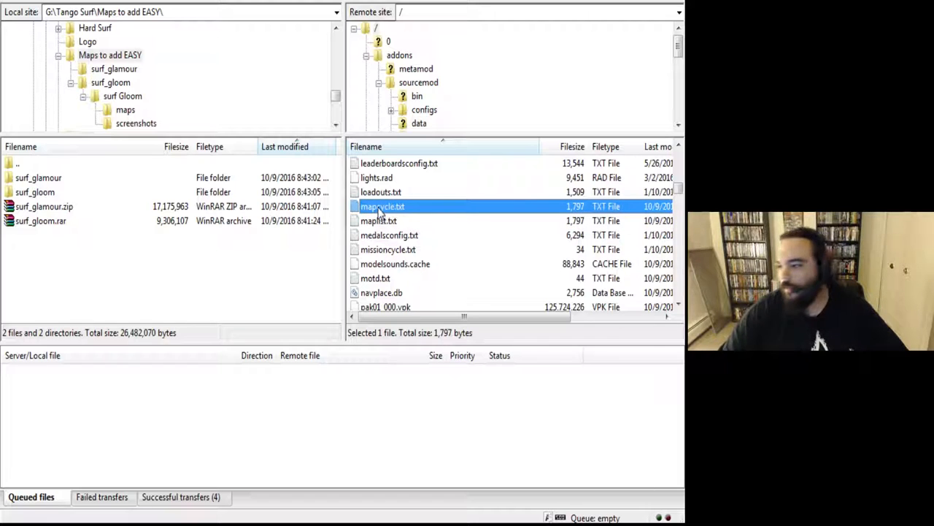
pyautogui.click(378, 220)
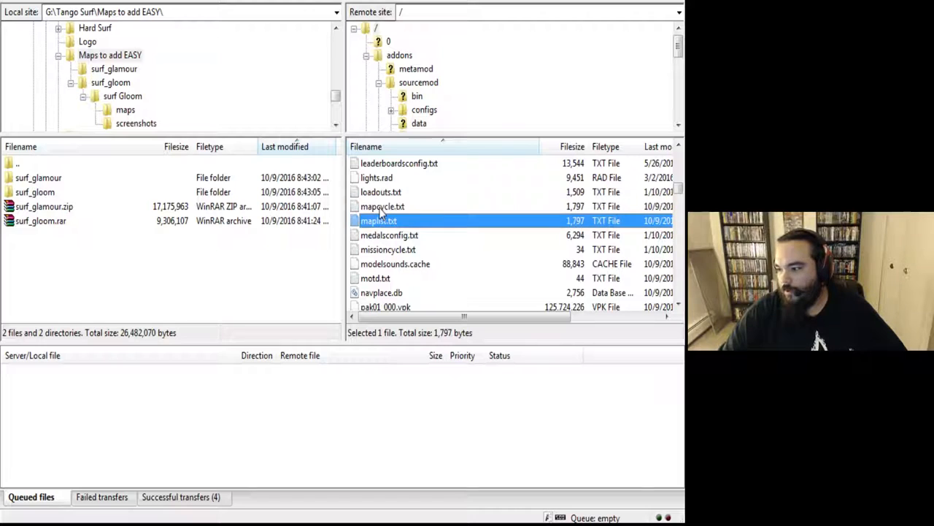
pyautogui.click(382, 206)
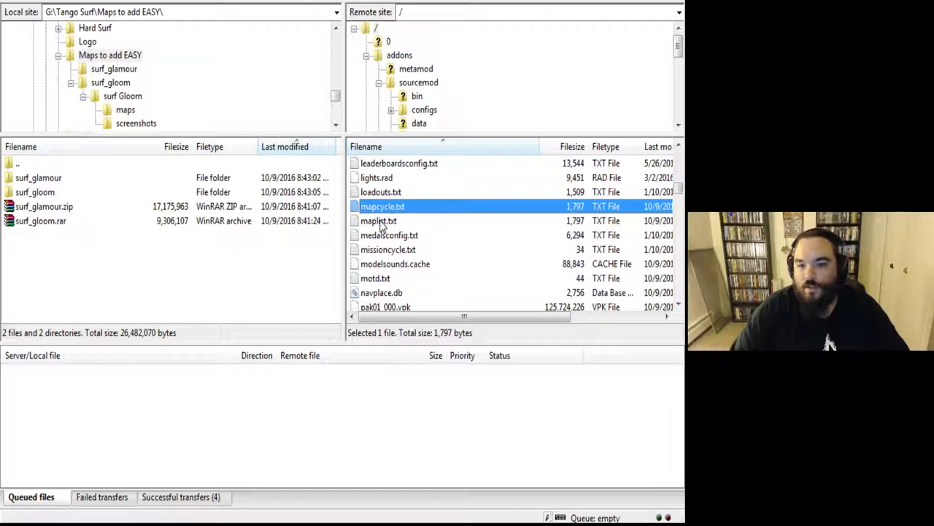
pyautogui.moveTo(385, 223)
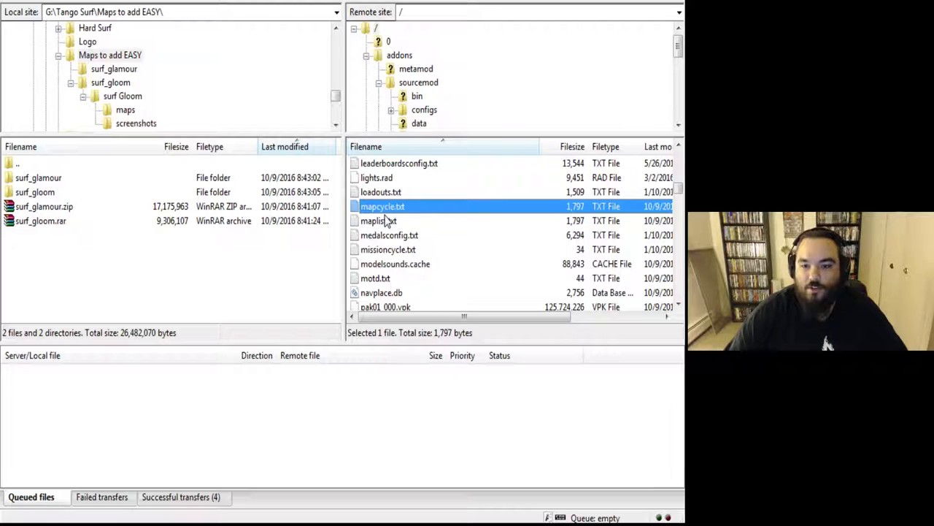
pyautogui.click(378, 220)
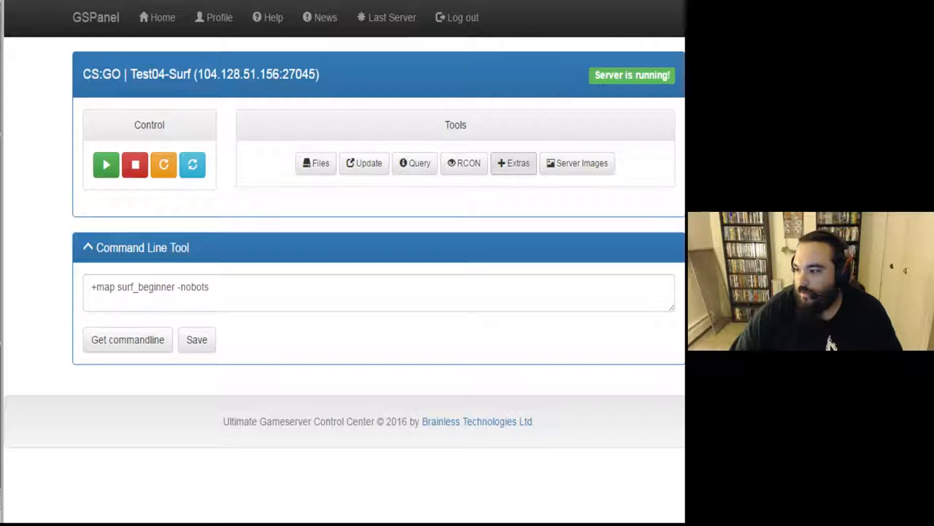
# Open Extras under Tools on the CS:GO surf server's page.
pyautogui.click(513, 163)
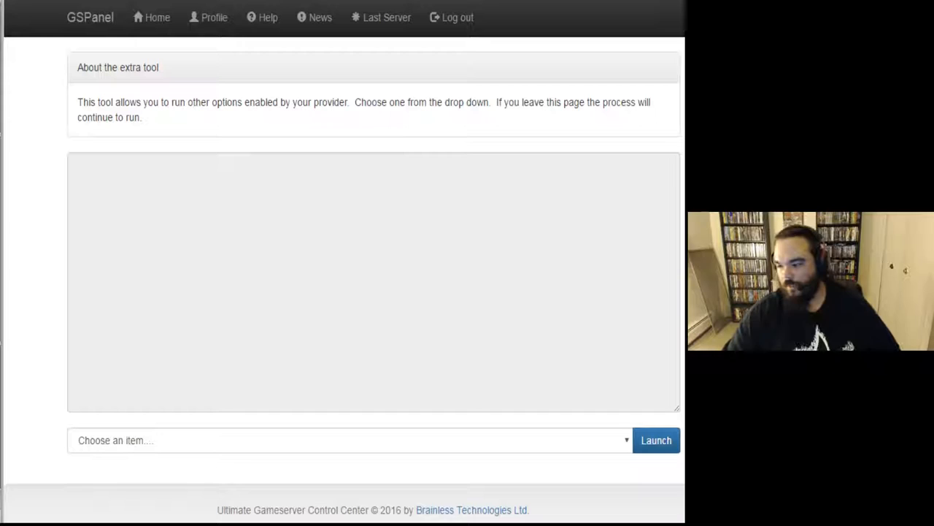
# Open the list of extra tool options on the server page.
pyautogui.click(349, 440)
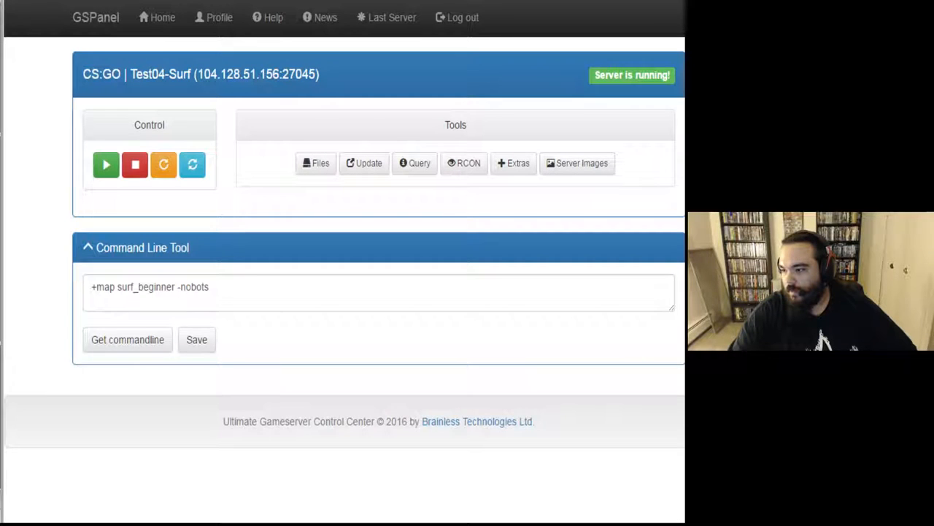
# Launch the Test04 CycleSync extra and wait for 'MapSync Completed Successfully', then return to FileZilla.
pyautogui.click(513, 163)
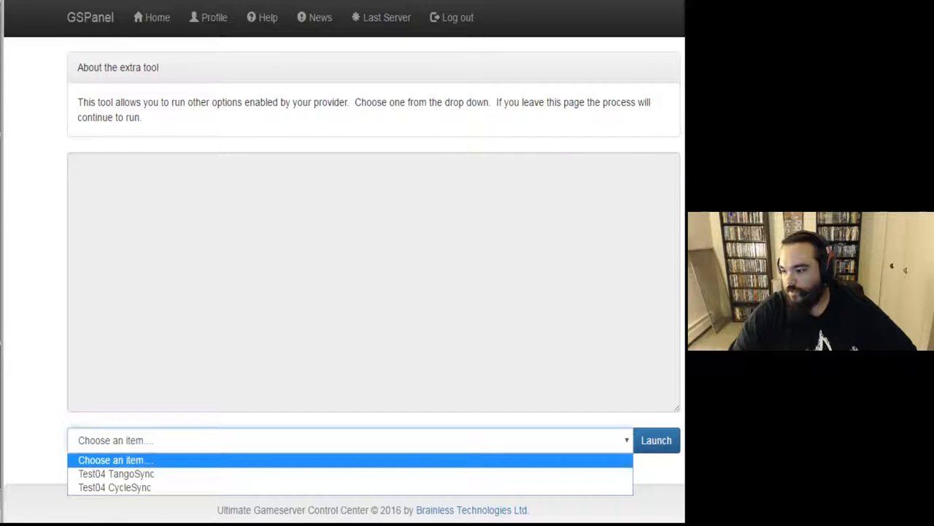
pyautogui.click(114, 487)
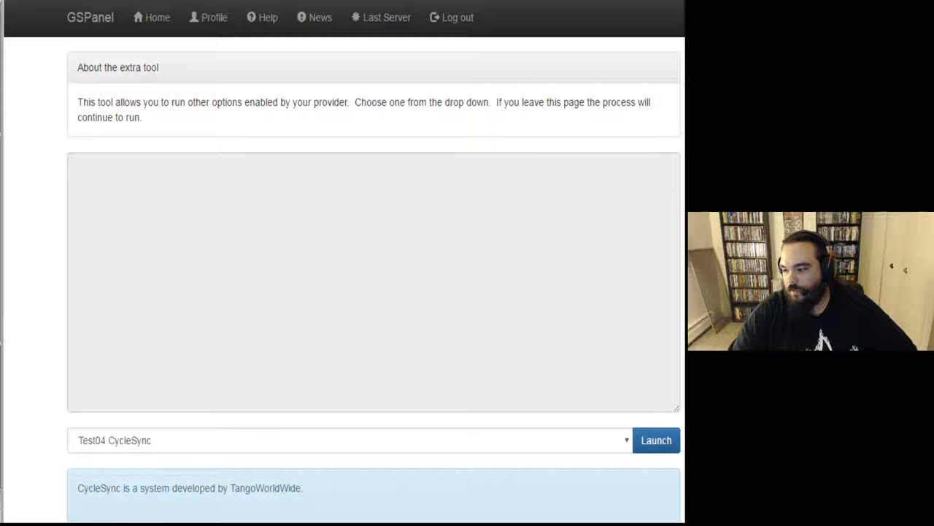
pyautogui.click(655, 439)
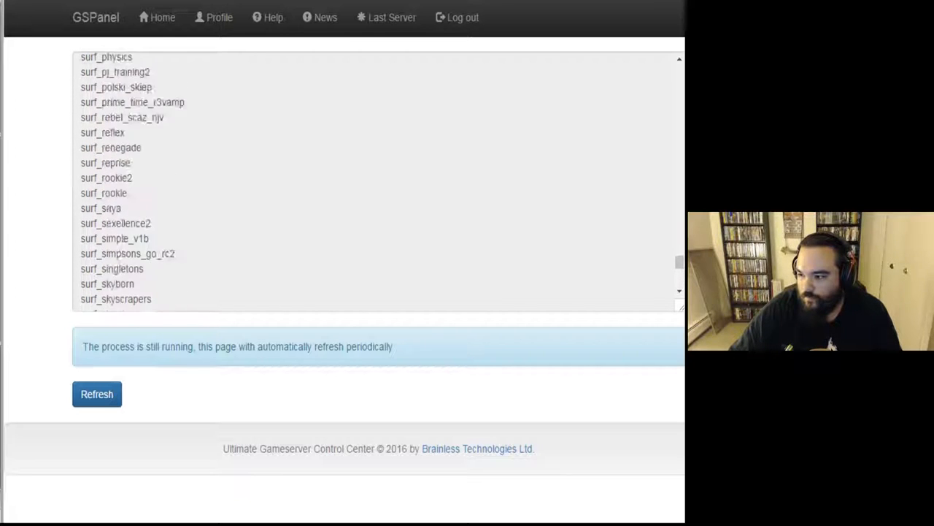
pyautogui.scroll(3)
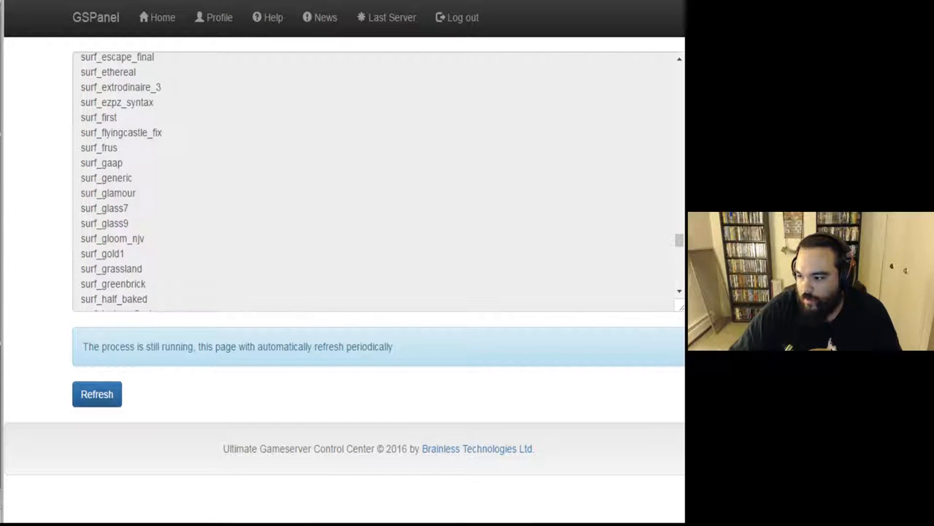
pyautogui.scroll(-3)
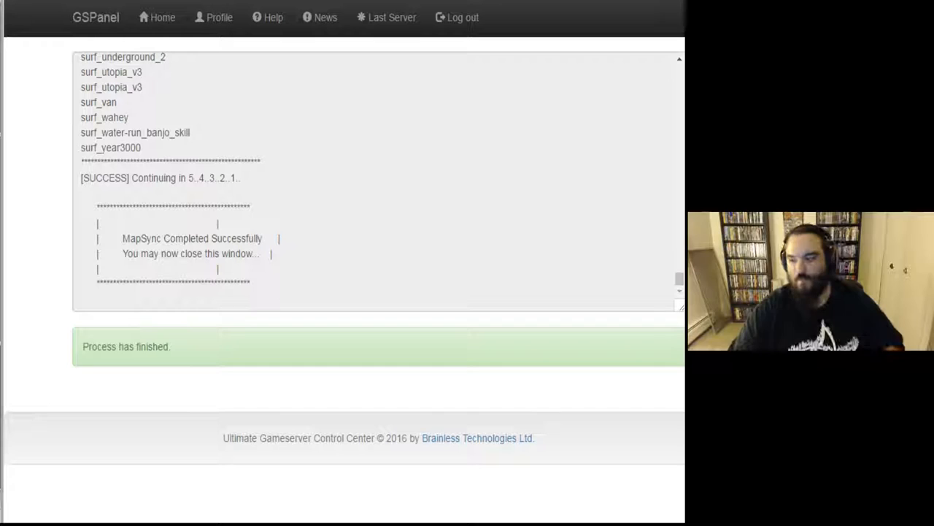
pyautogui.click(162, 18)
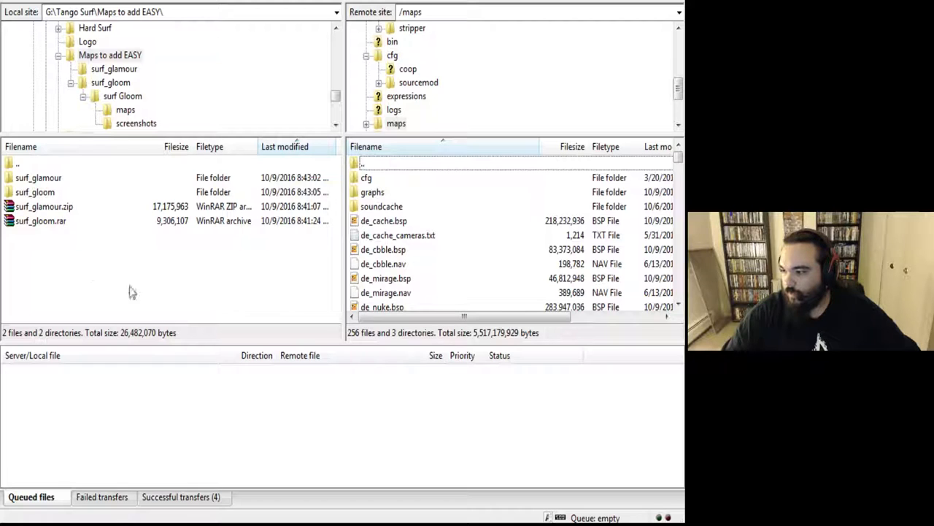
pyautogui.scroll(-3)
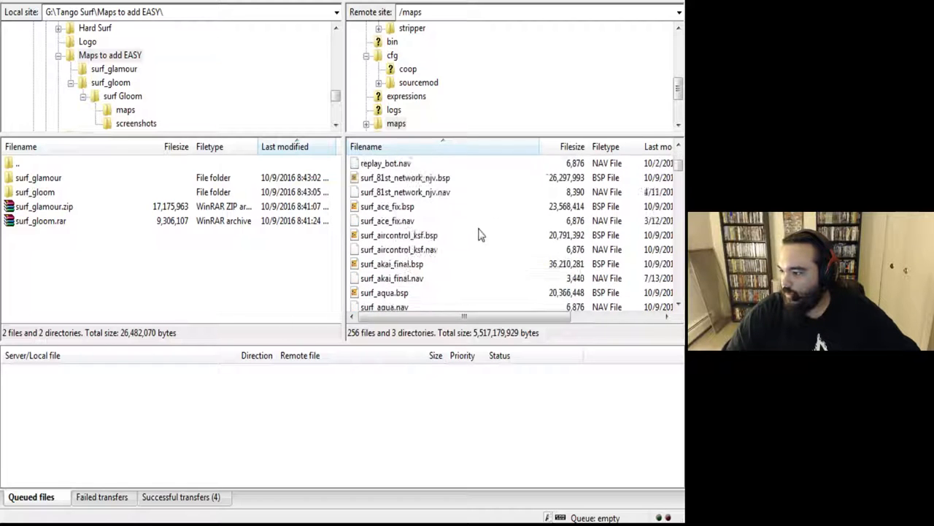
pyautogui.scroll(-3)
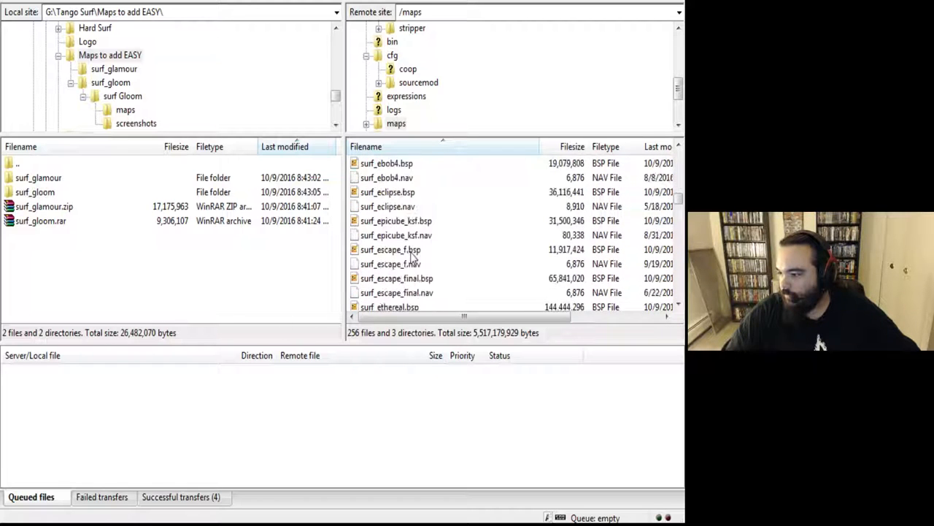
pyautogui.scroll(-3)
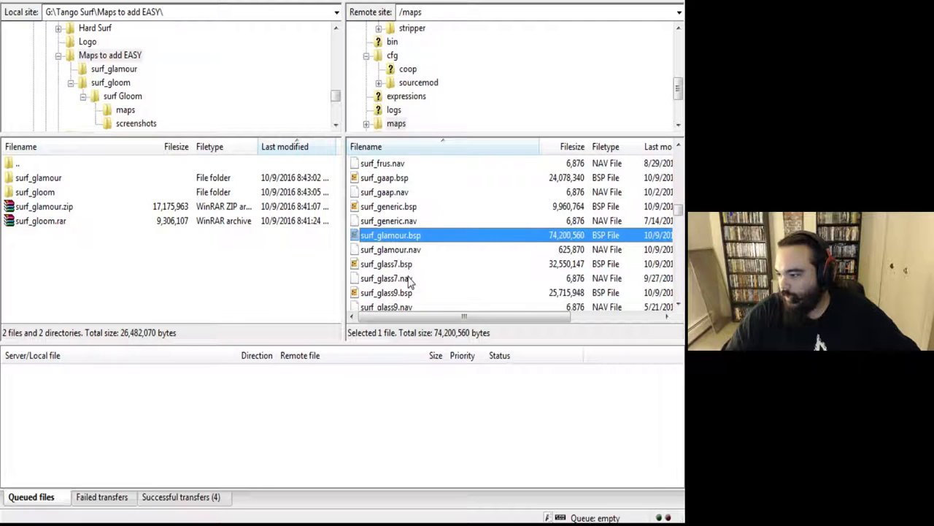
pyautogui.scroll(-3)
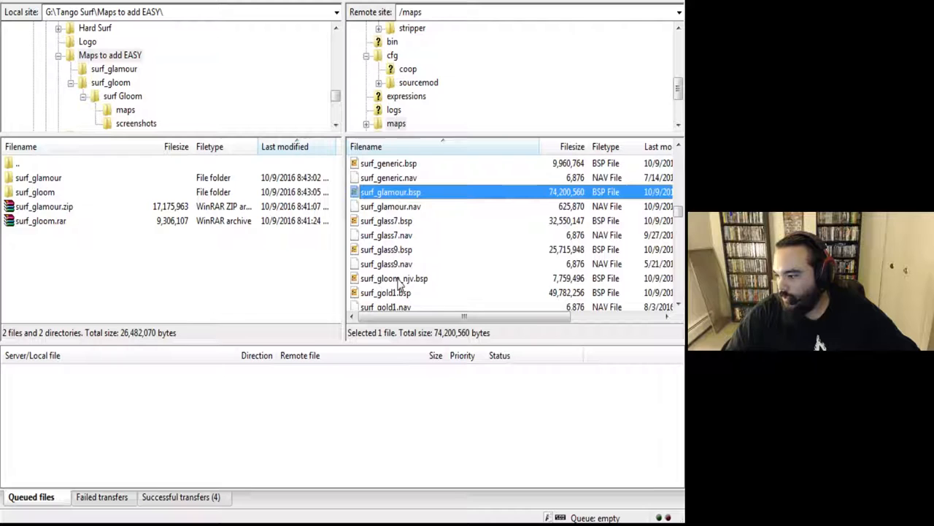
pyautogui.click(394, 278)
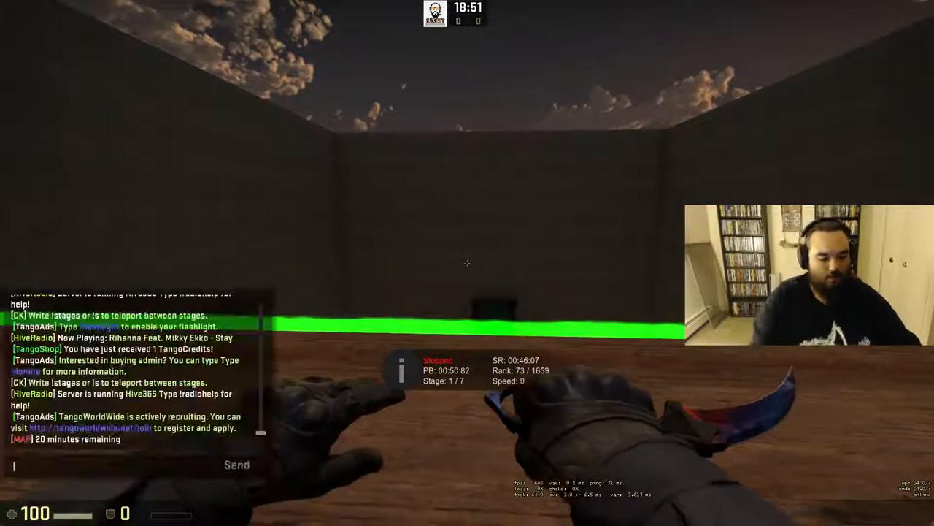
# Enter '!map surf_' in chat for a new surf map, then join the Terrorists.
pyautogui.write('!map surf_')
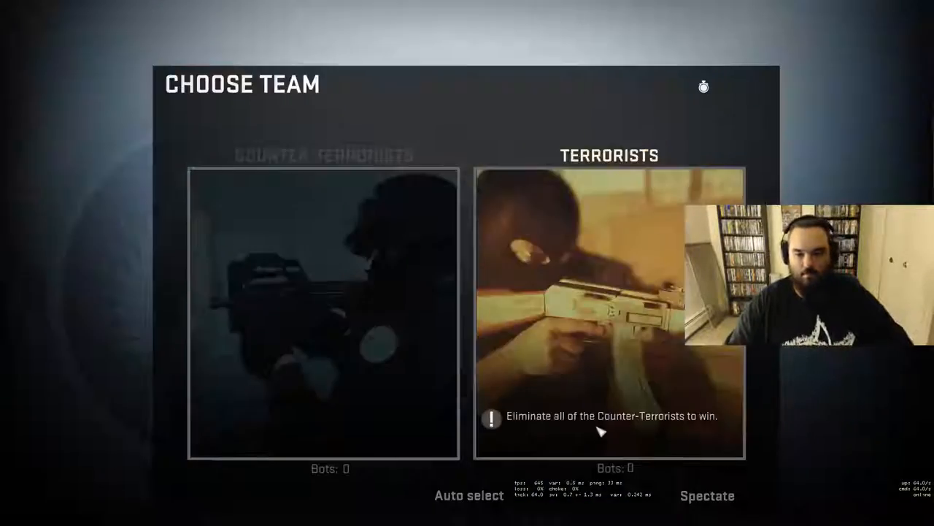
pyautogui.click(322, 315)
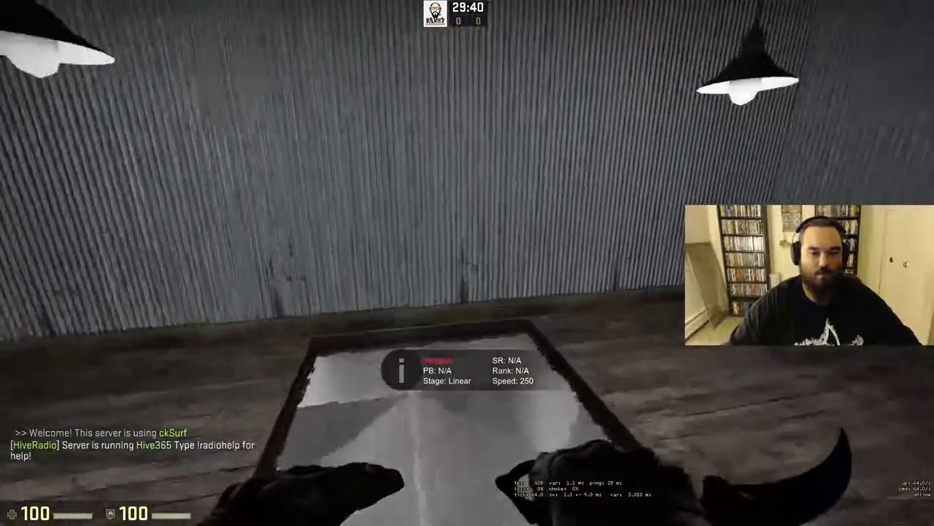
pyautogui.moveTo(467, 262)
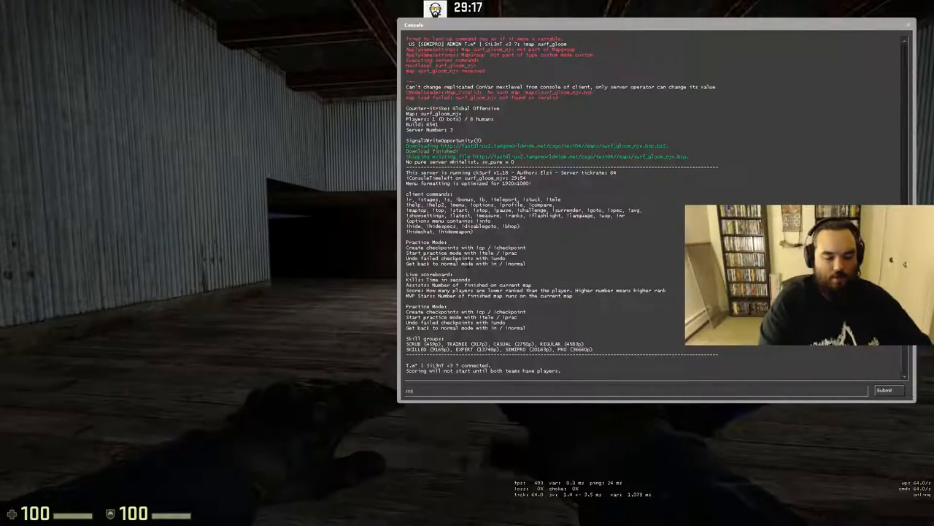
pyautogui.write('sm_addspa')
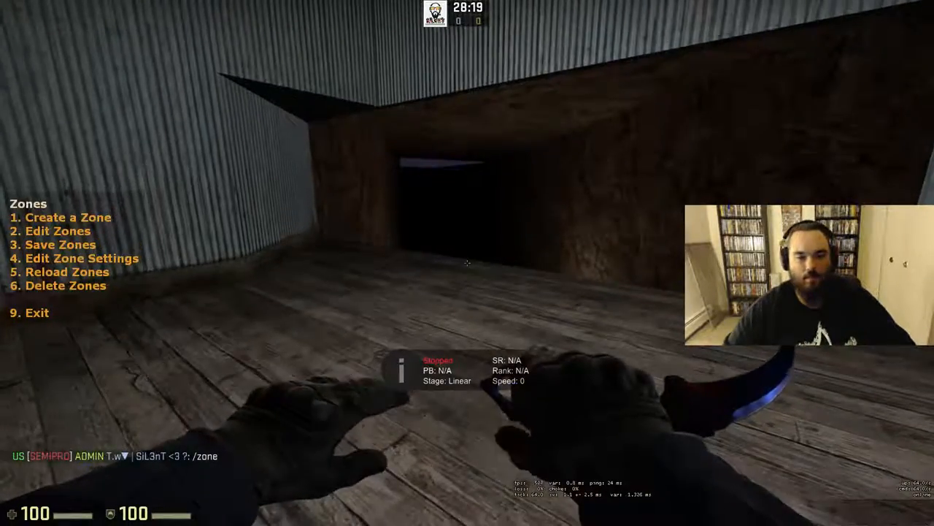
# Choose Create a Zone (option 1) in the Zones menu.
pyautogui.press('1')
pyautogui.write('!')
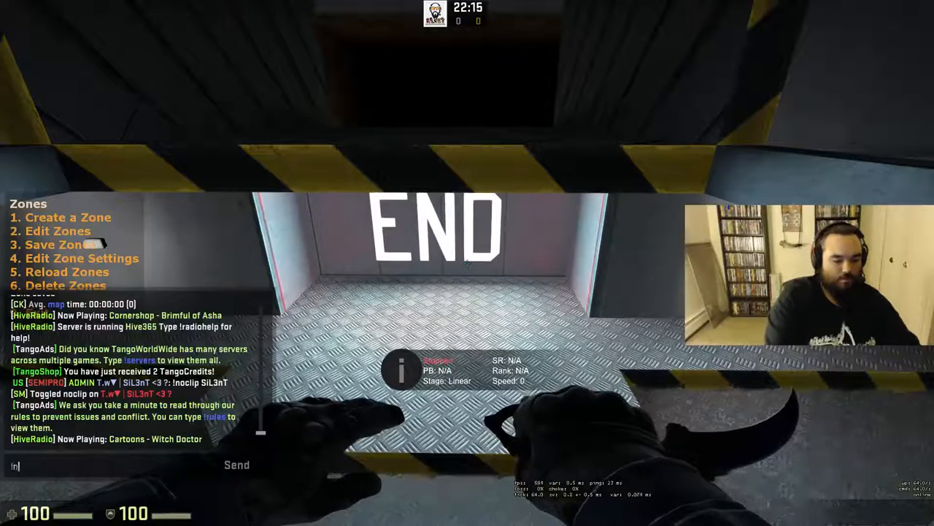
# Enable noclip and pick End (option 2) as the new zone type.
pyautogui.write('noclip')
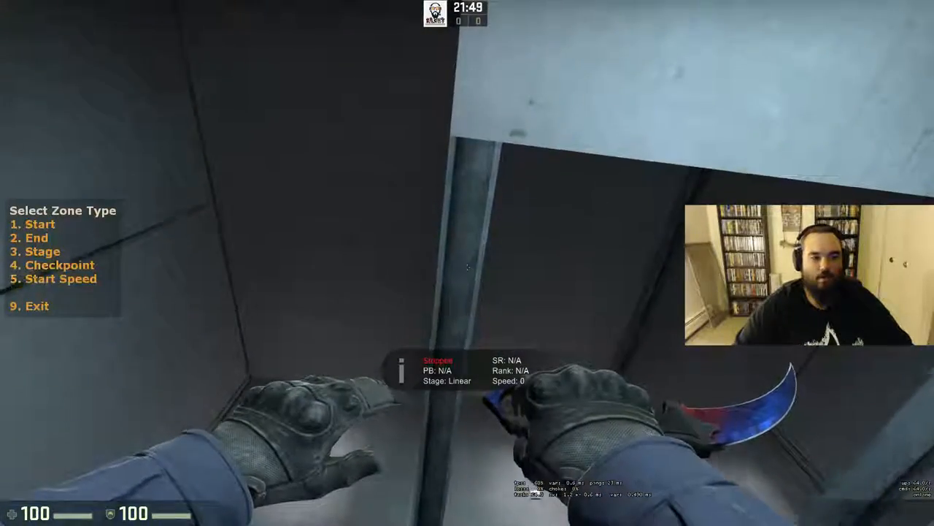
pyautogui.press('2')
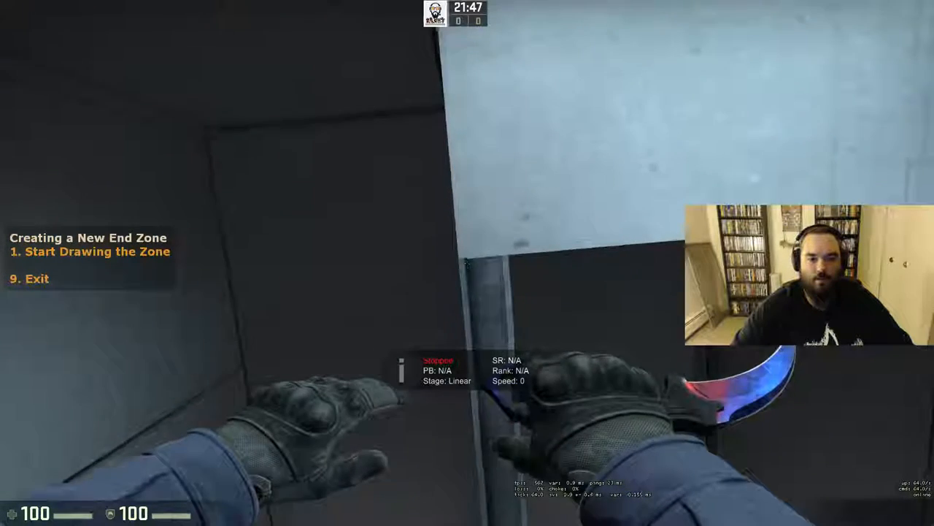